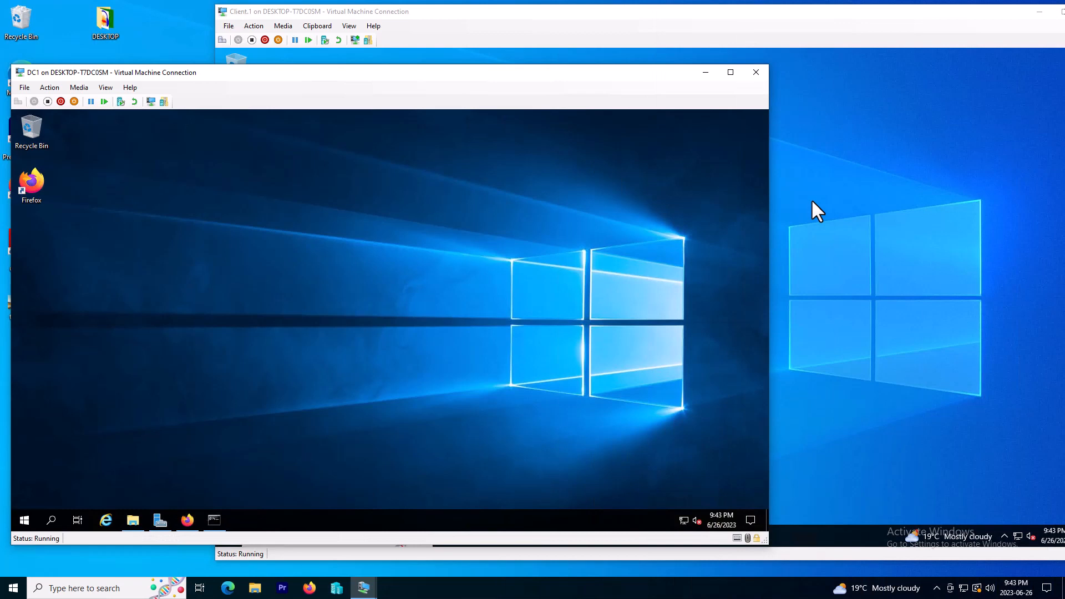
{"action": "mouse_move", "coordinate": [844, 233]}
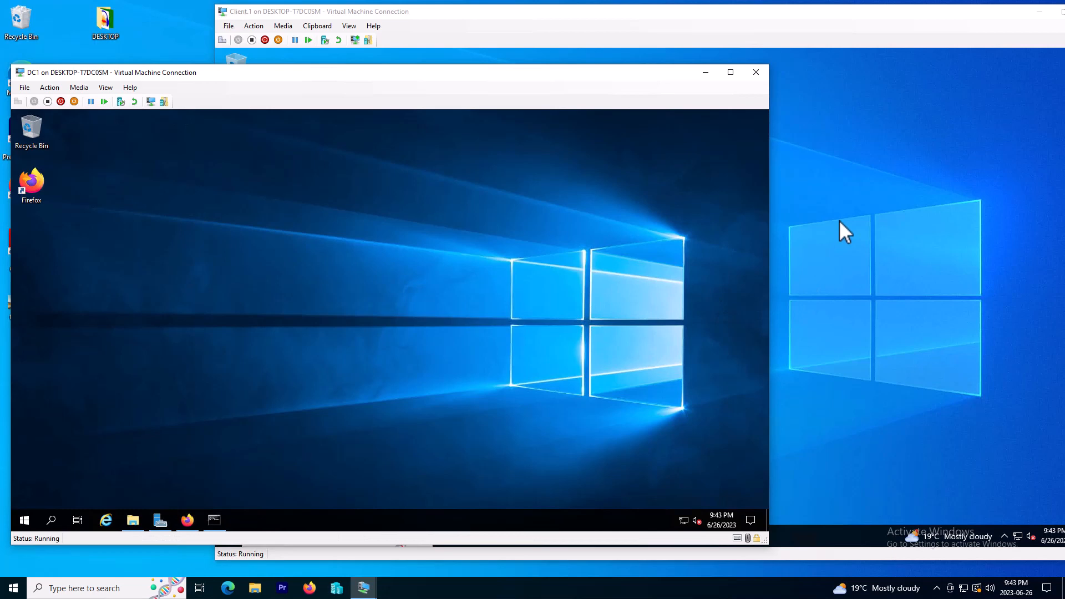
{"action": "mouse_move", "coordinate": [815, 109]}
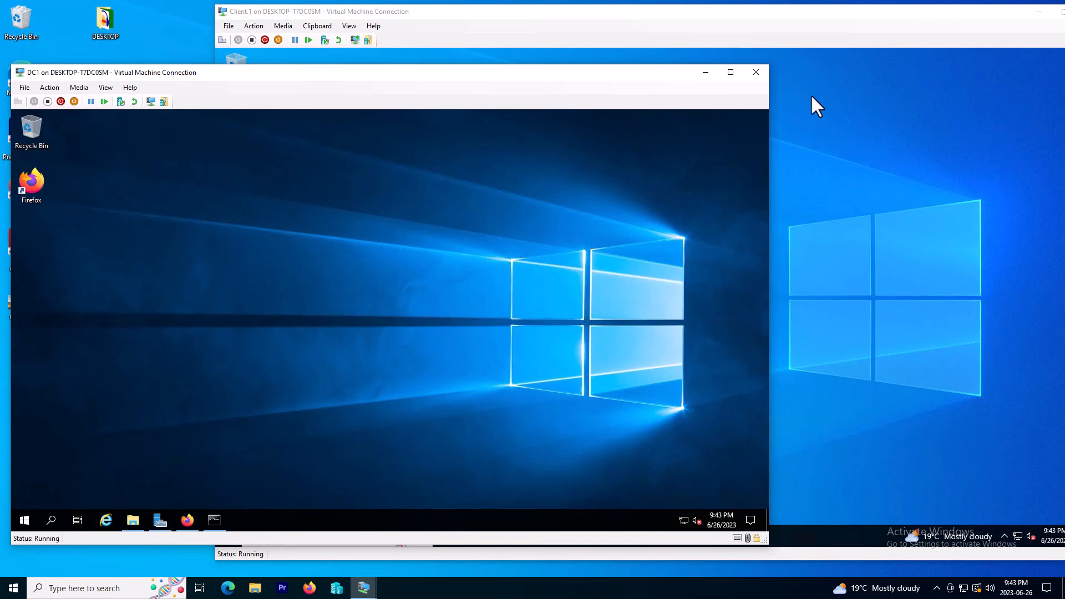
{"action": "mouse_move", "coordinate": [836, 190]}
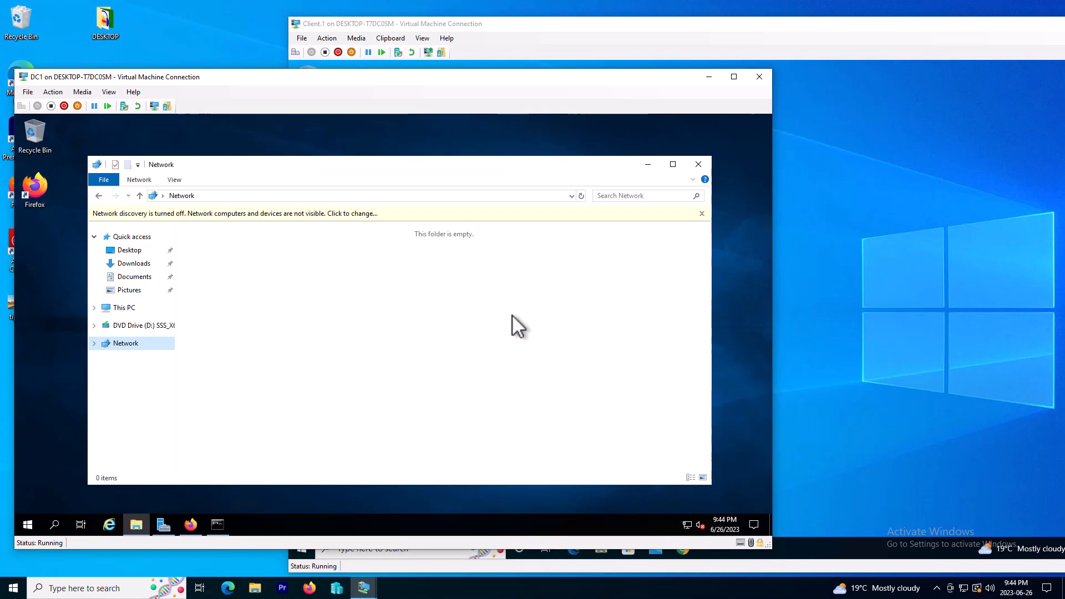
{"action": "mouse_move", "coordinate": [134, 264]}
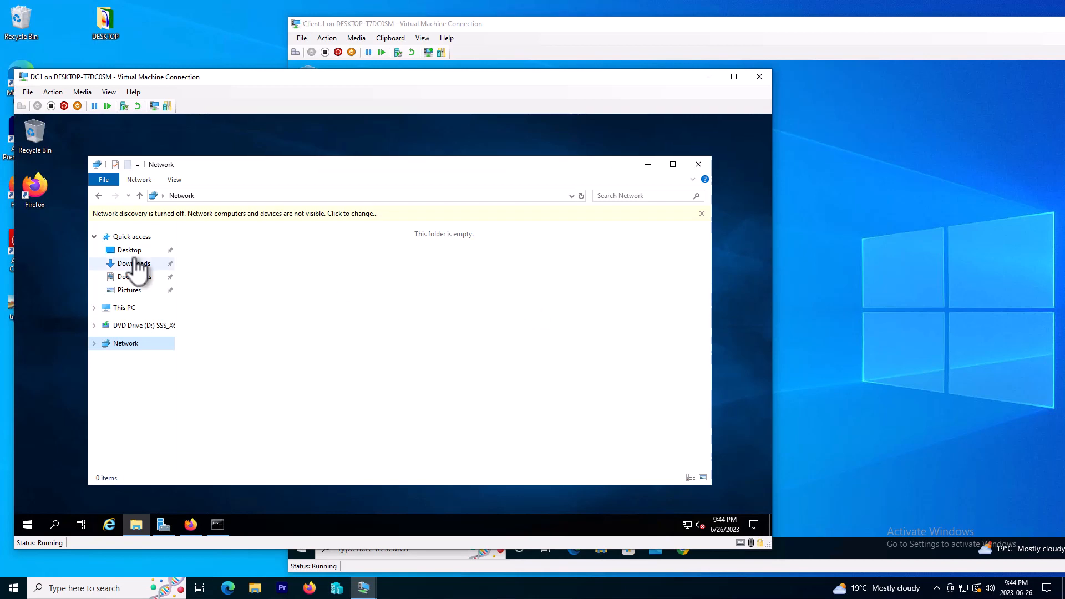
Step: Browse This PC > Local Disk (C:) > Share to see the AdminTips image, then back up to C:
{"action": "left_click", "coordinate": [125, 307]}
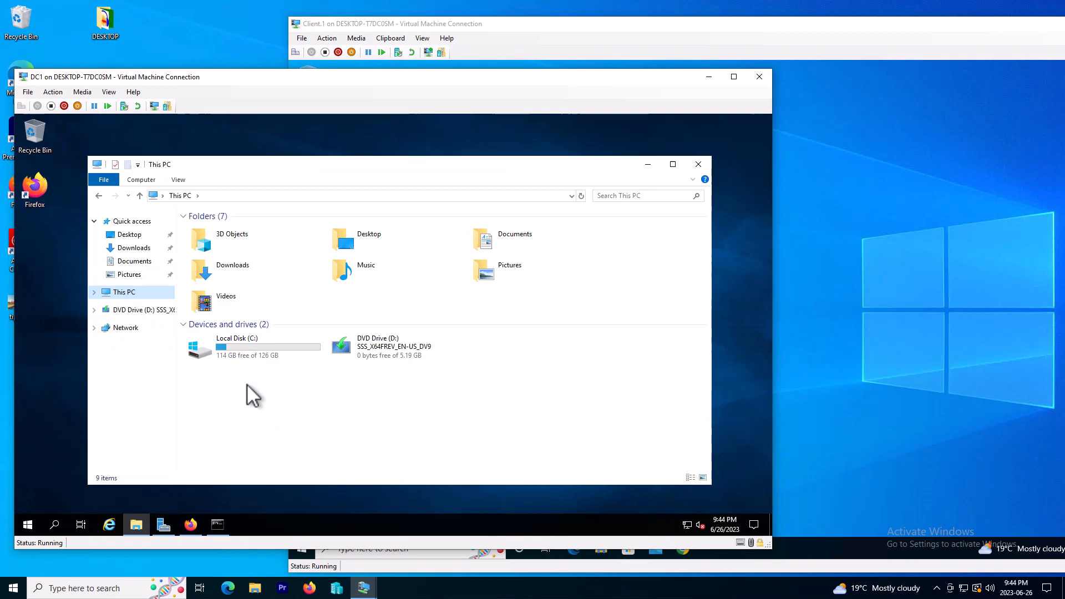
{"action": "mouse_move", "coordinate": [244, 349]}
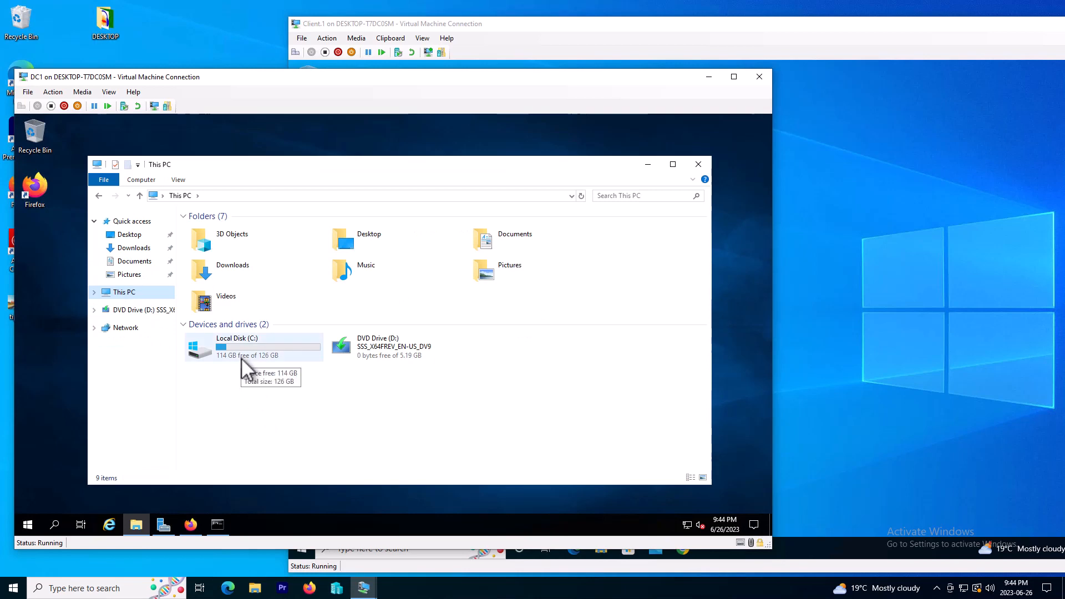
{"action": "double_click", "coordinate": [237, 346]}
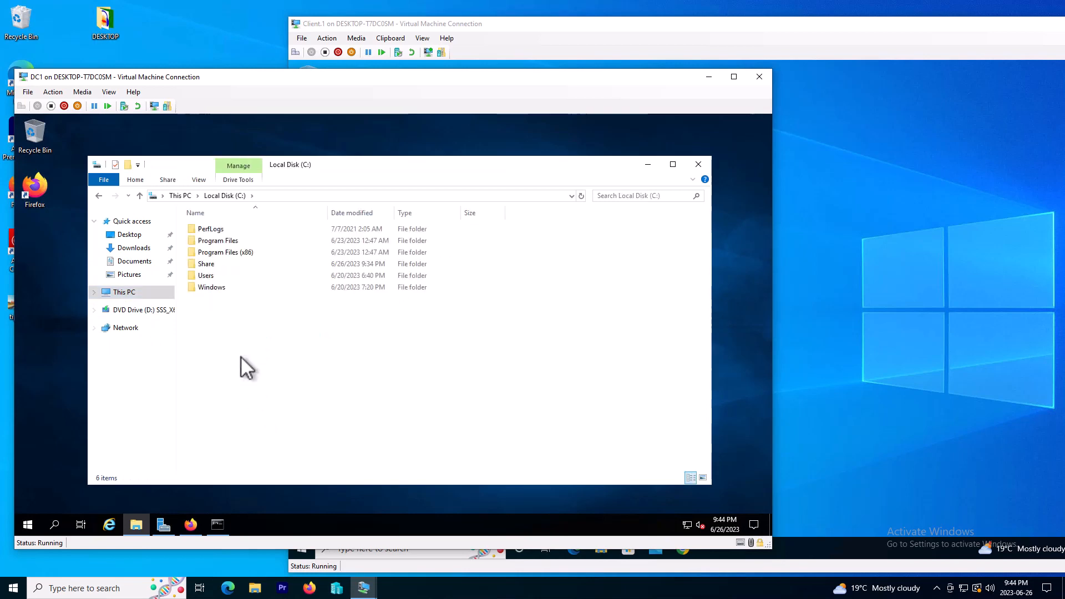
{"action": "double_click", "coordinate": [207, 264]}
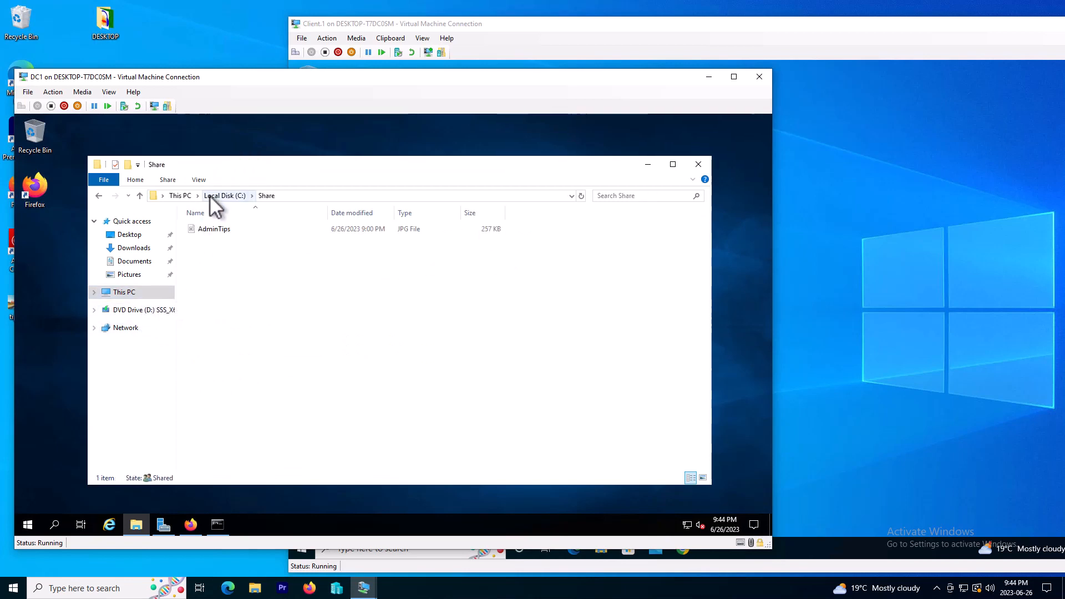
{"action": "left_click", "coordinate": [224, 196]}
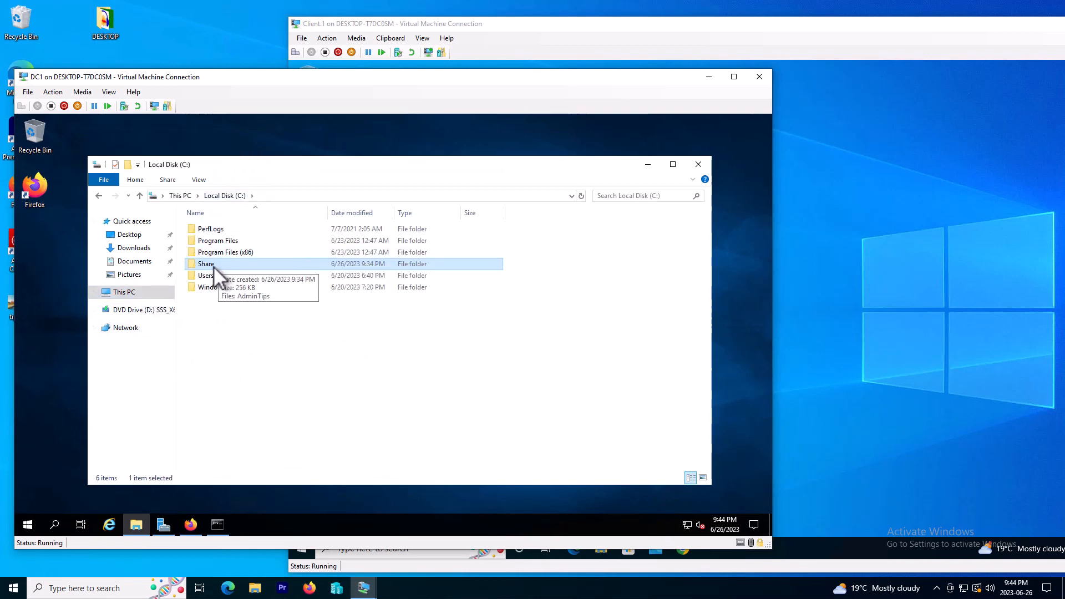
Step: Share the Share folder over the network with Domain Users set to Read access
{"action": "right_click", "coordinate": [205, 264]}
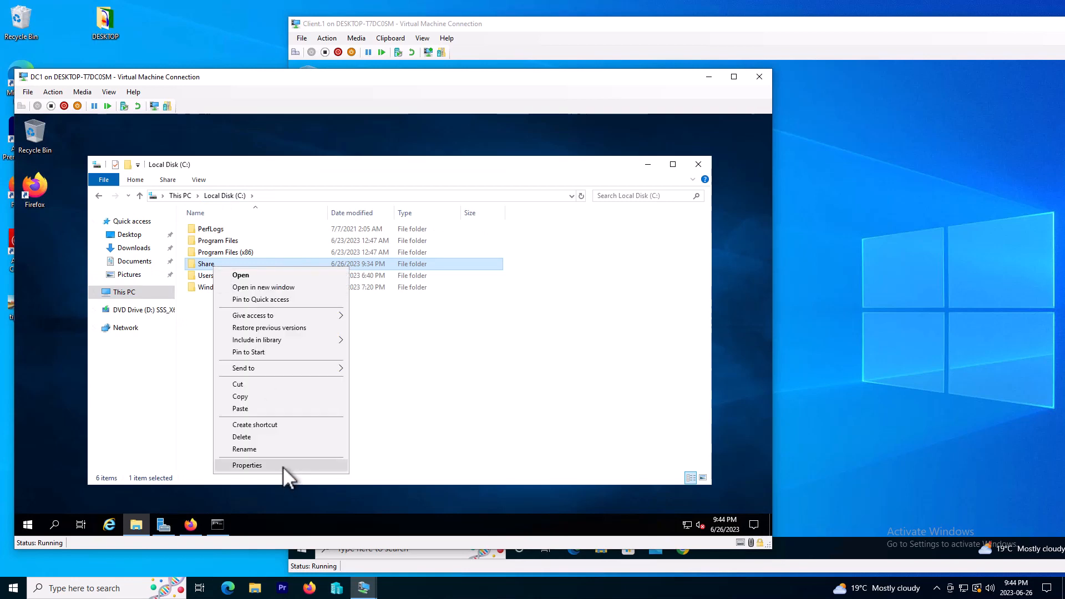
{"action": "left_click", "coordinate": [248, 465]}
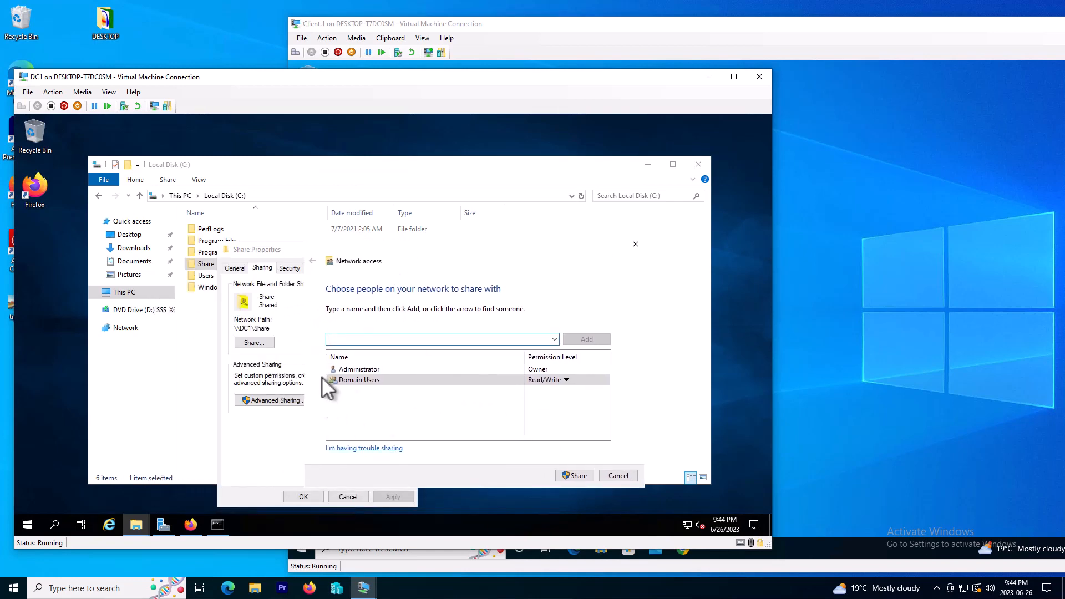
{"action": "mouse_move", "coordinate": [373, 397]}
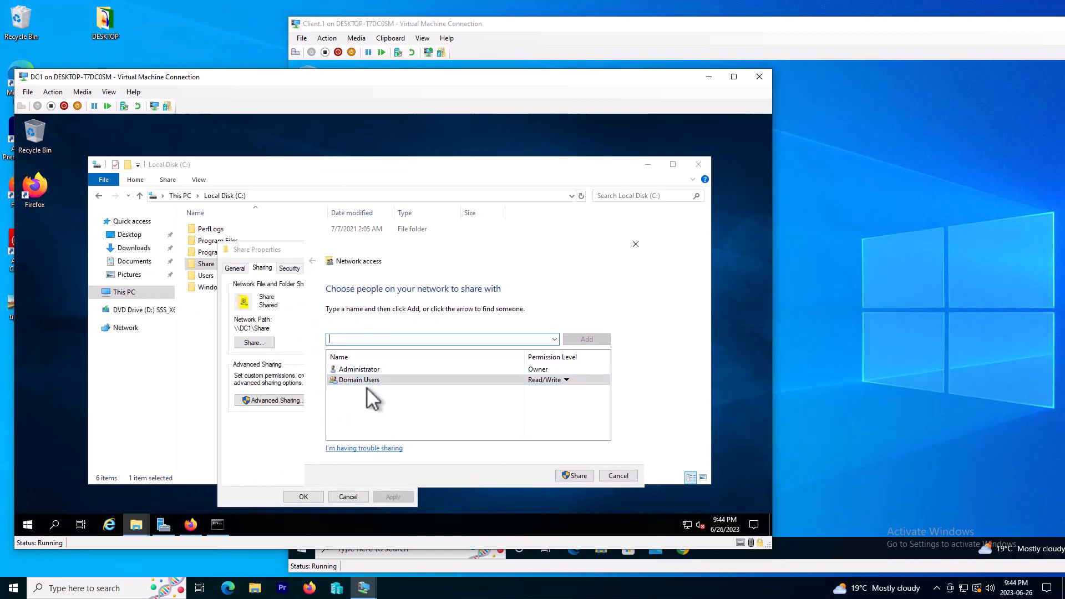
{"action": "mouse_move", "coordinate": [441, 404]}
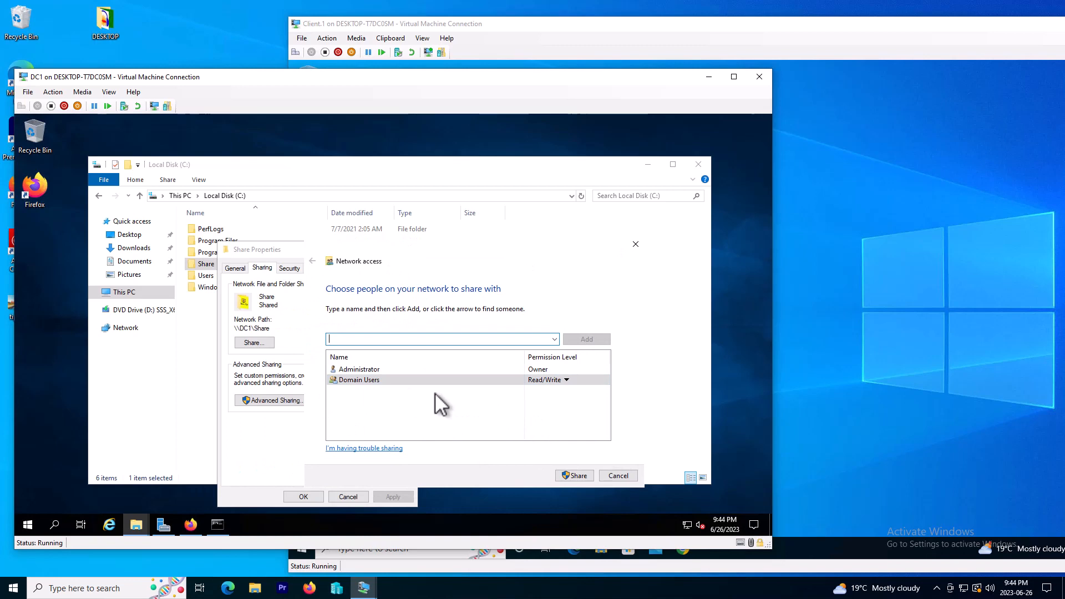
{"action": "left_click", "coordinate": [565, 380]}
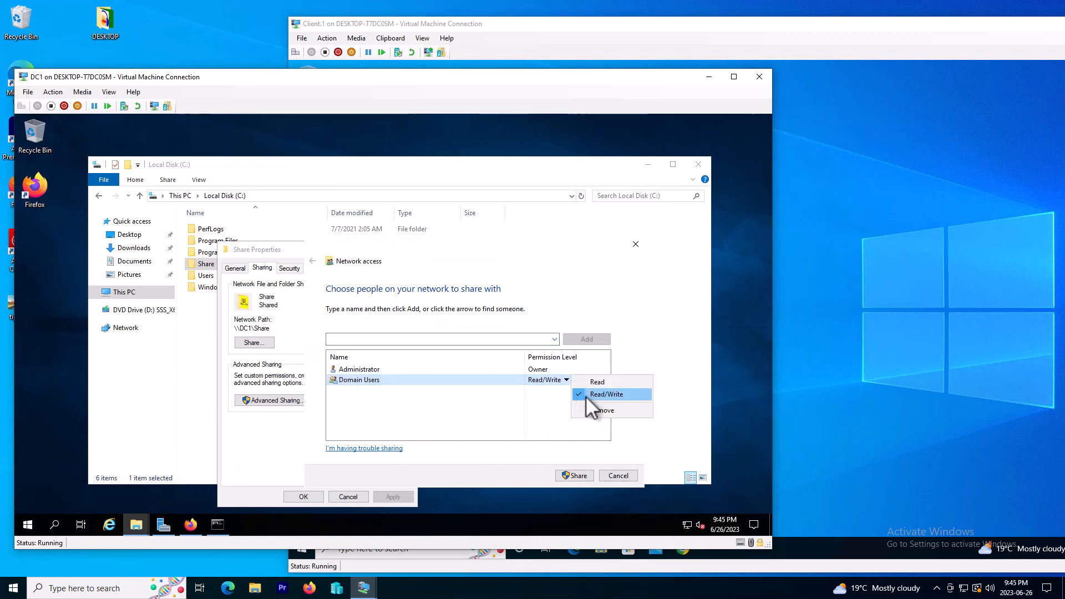
{"action": "left_click", "coordinate": [597, 381]}
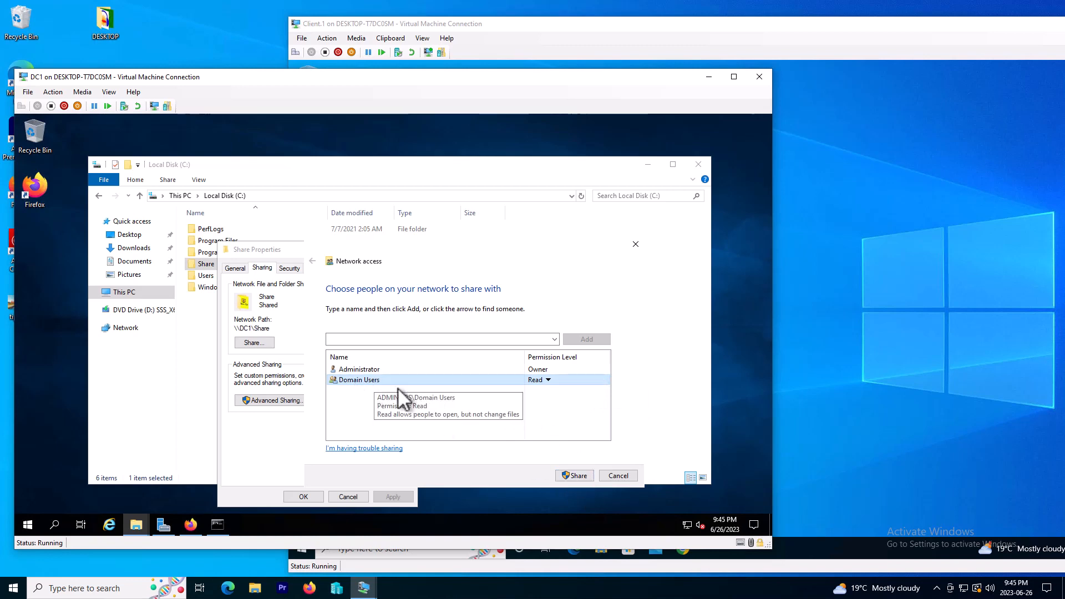
{"action": "left_click", "coordinate": [574, 476]}
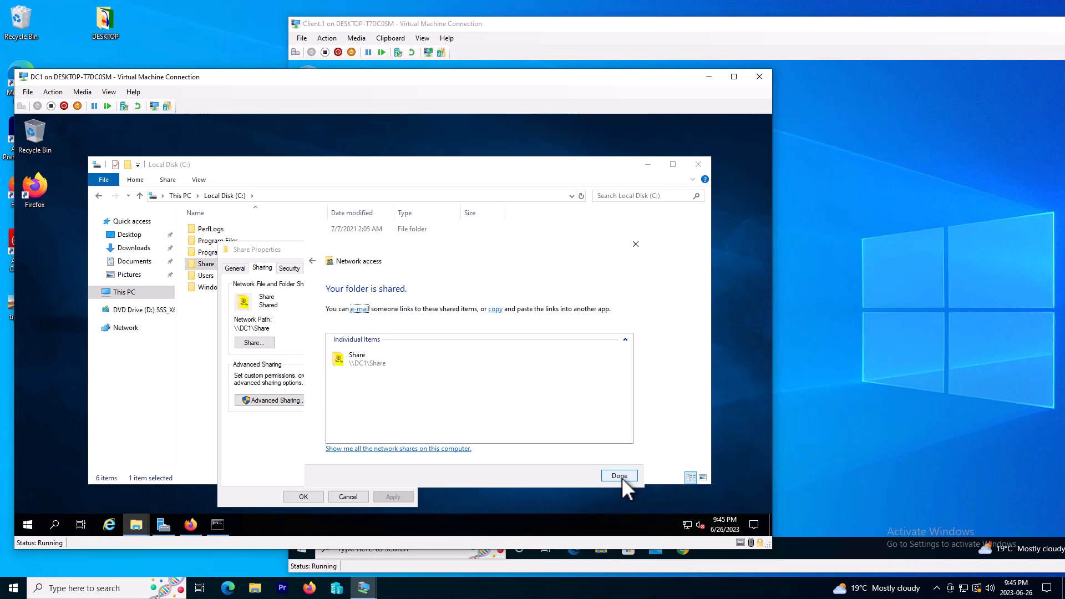
{"action": "left_click", "coordinate": [618, 476]}
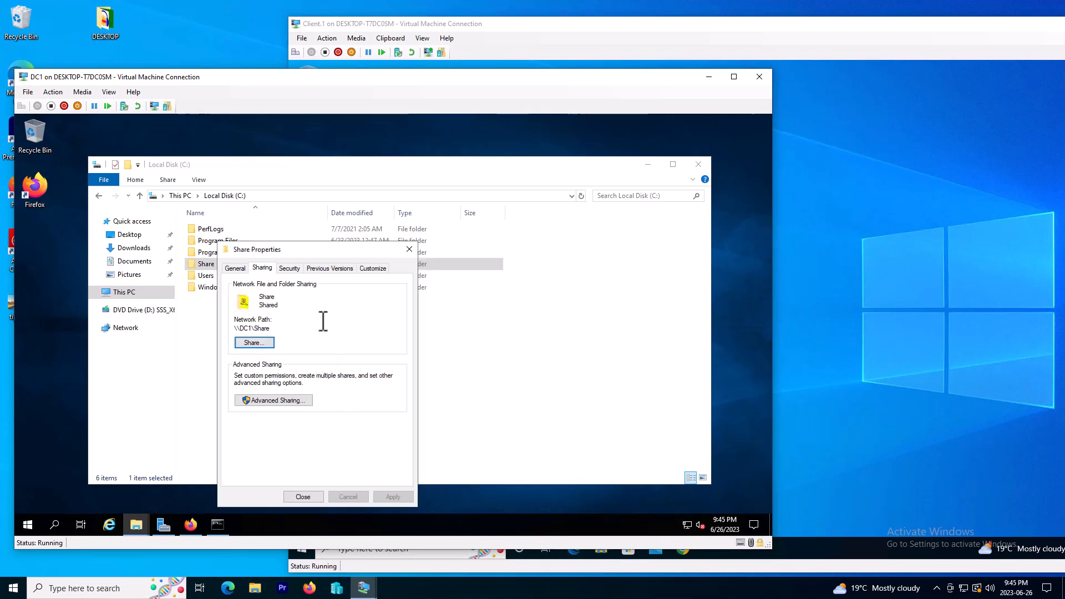
Step: Review the folder's Security permissions and close its properties
{"action": "left_click", "coordinate": [271, 257]}
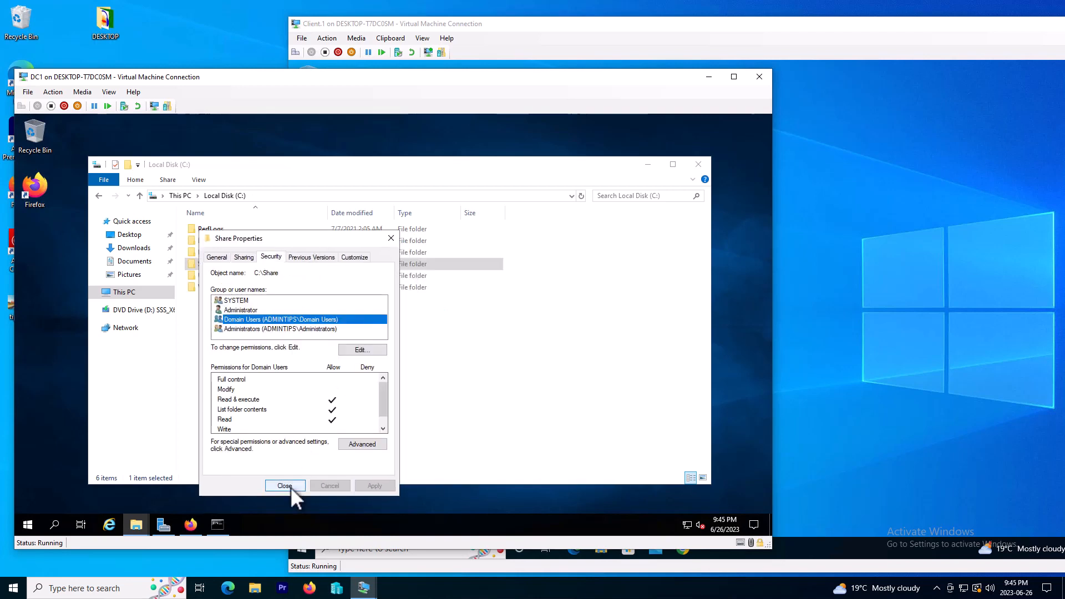
{"action": "left_click", "coordinate": [284, 485]}
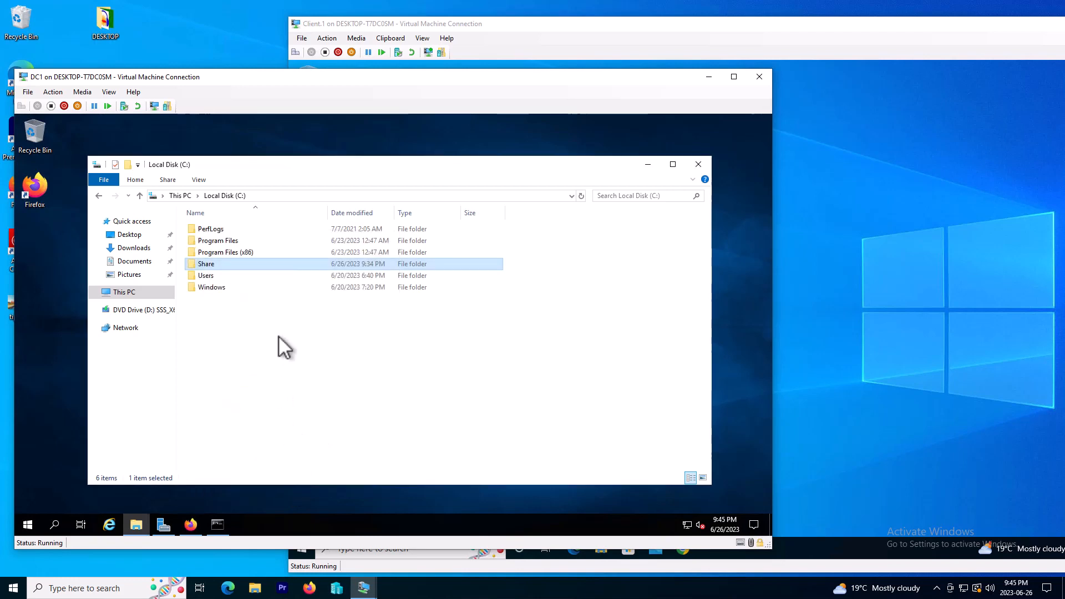
Step: Launch Group Policy Management from Server Manager's Tools menu
{"action": "left_click", "coordinate": [163, 524]}
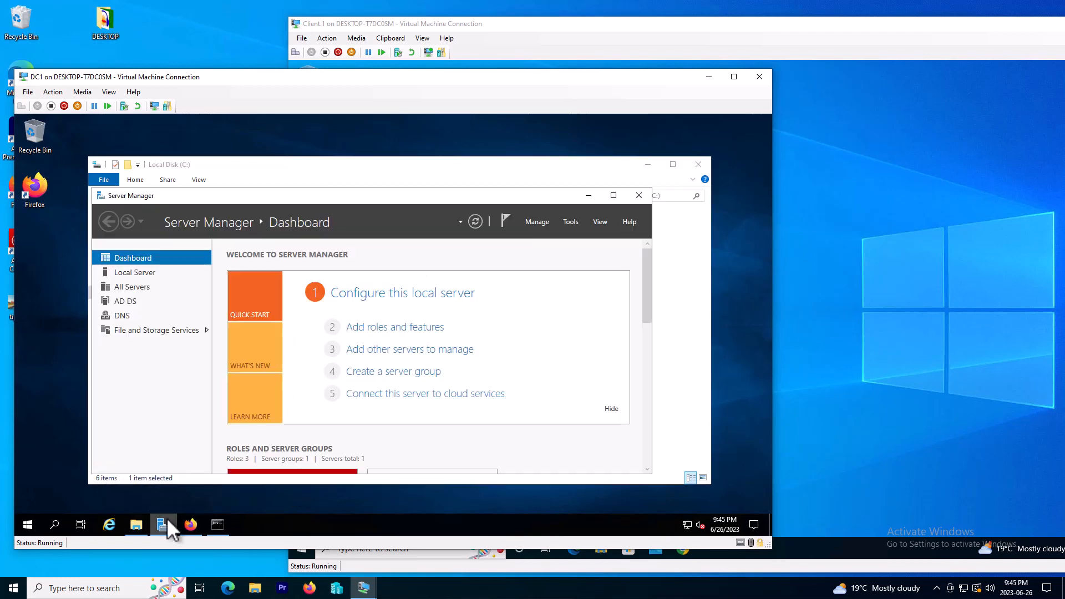
{"action": "left_click", "coordinate": [571, 221]}
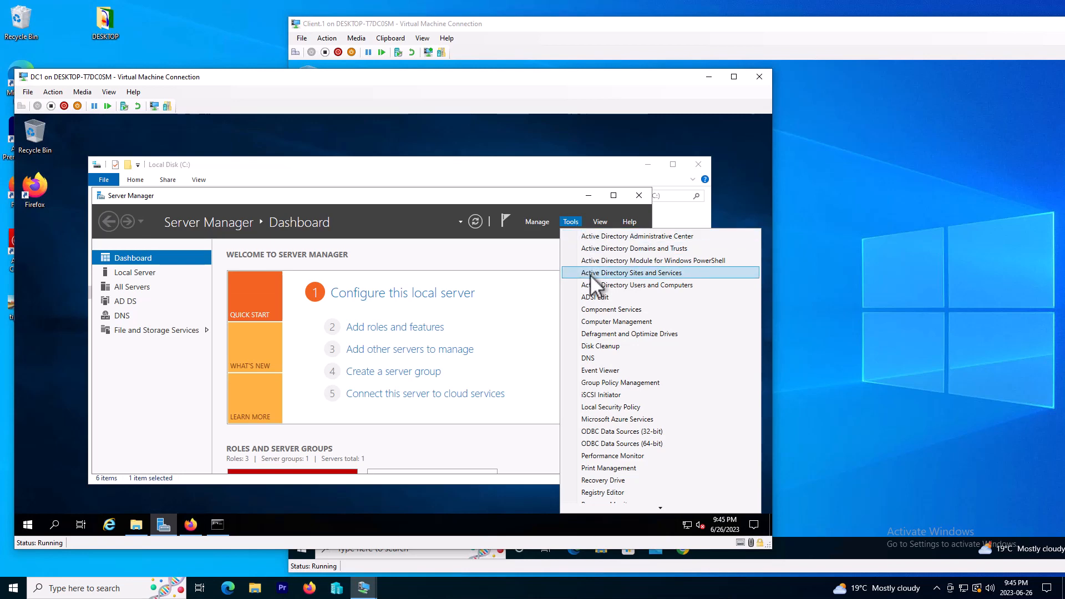
{"action": "mouse_move", "coordinate": [618, 383]}
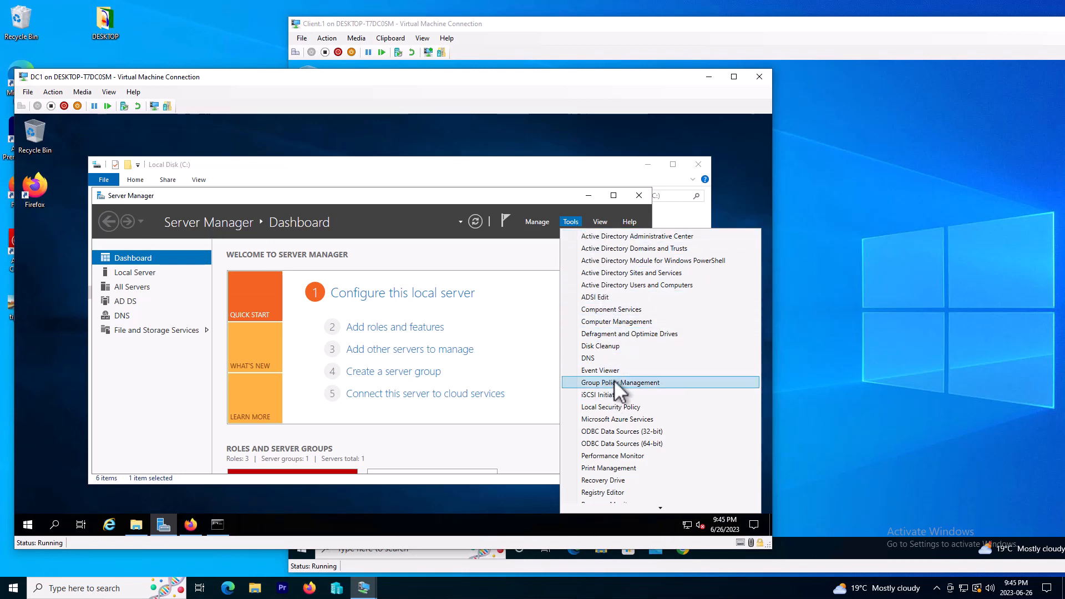
{"action": "left_click", "coordinate": [619, 383]}
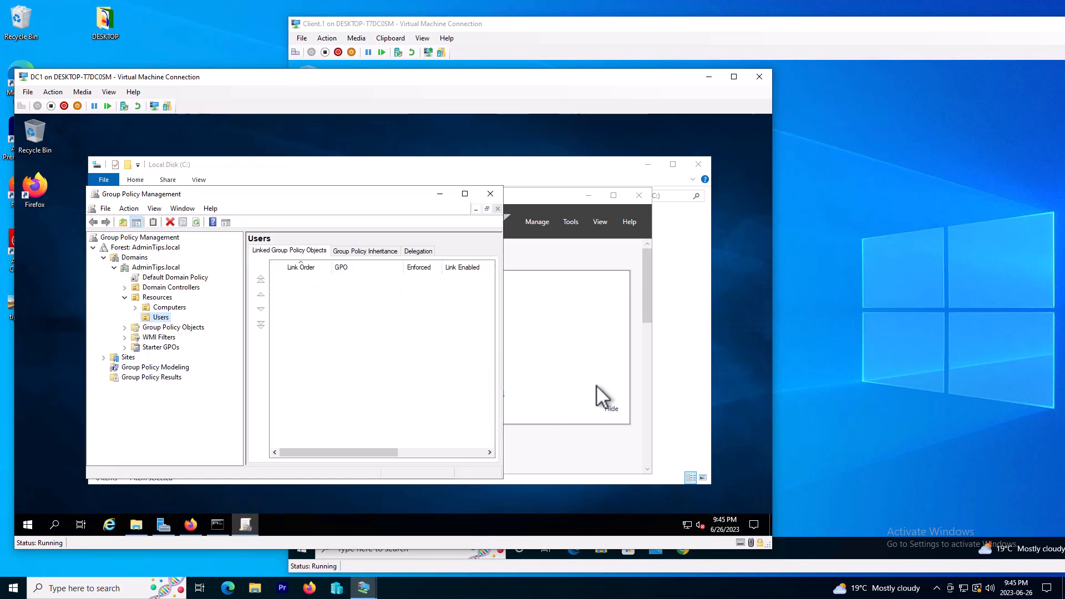
Step: Browse AdminTips.local to the Resources OU's linked policies, then return to Server Manager
{"action": "left_click", "coordinate": [157, 297]}
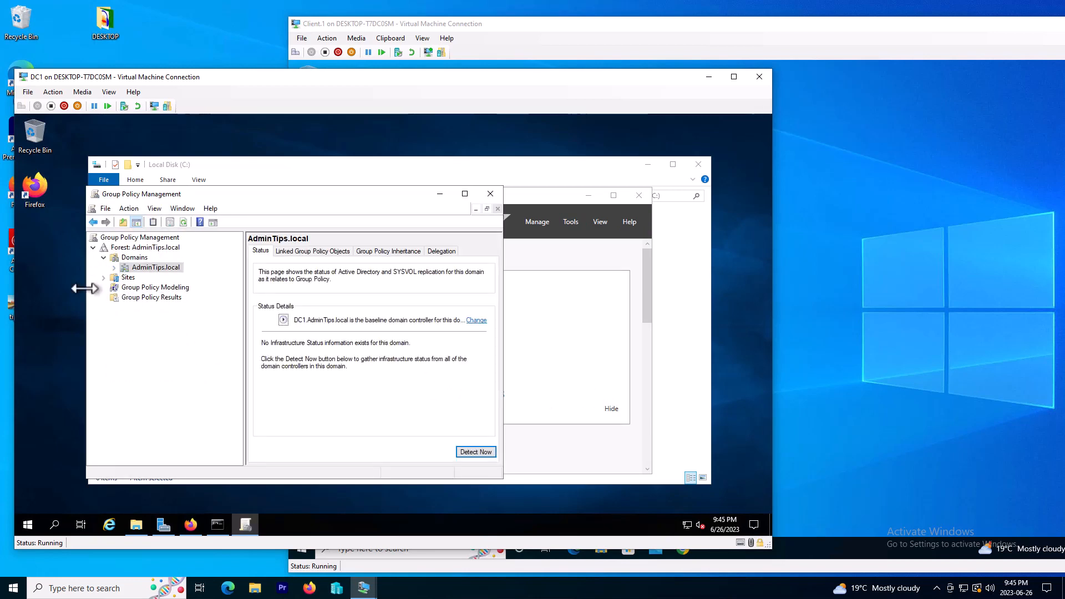
{"action": "left_click", "coordinate": [114, 268]}
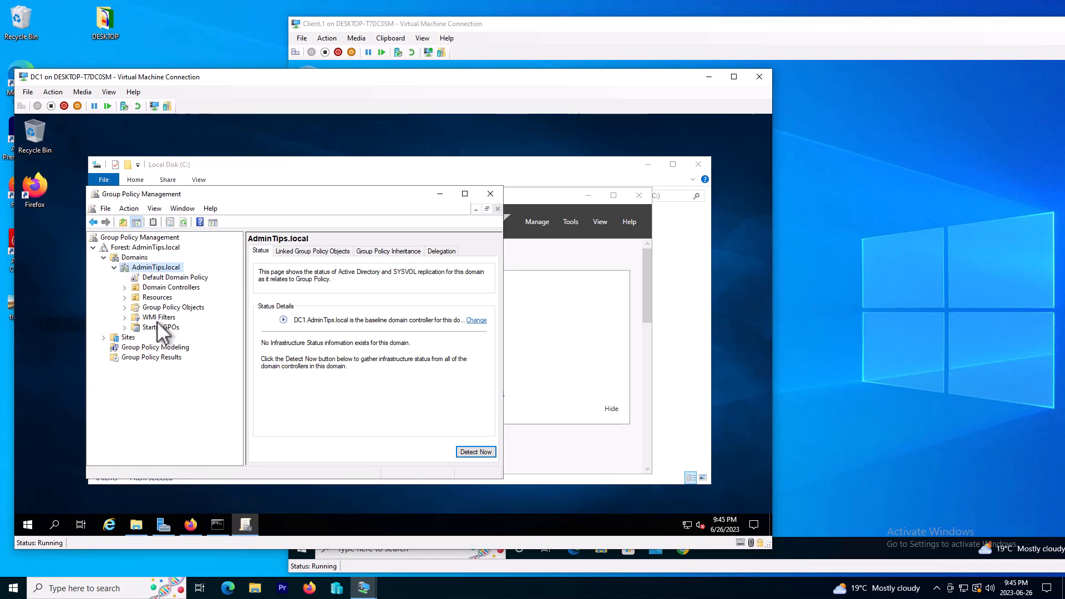
{"action": "mouse_move", "coordinate": [153, 296]}
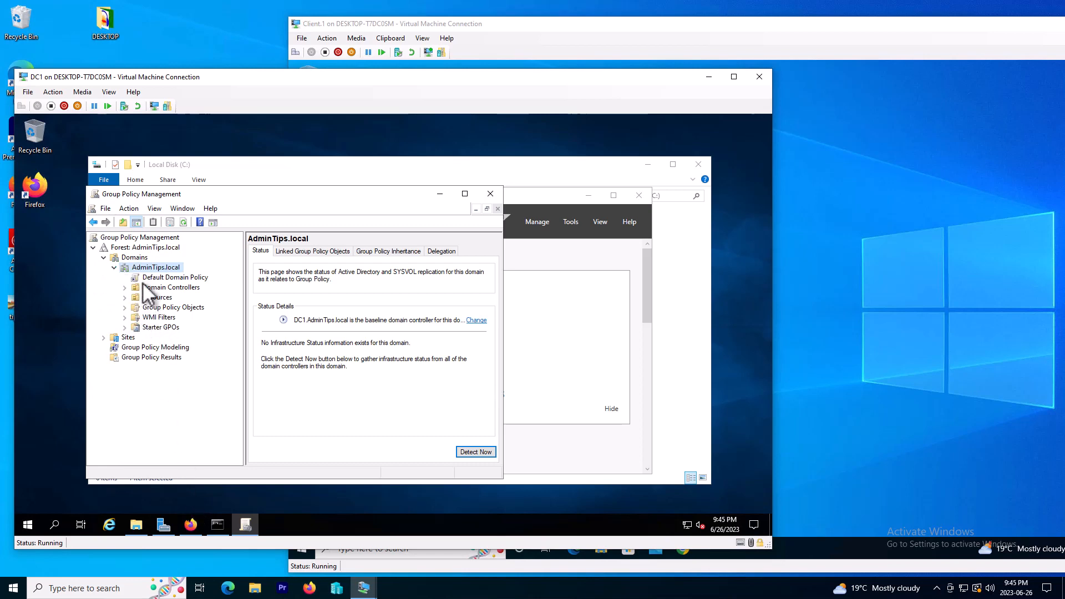
{"action": "left_click", "coordinate": [157, 298]}
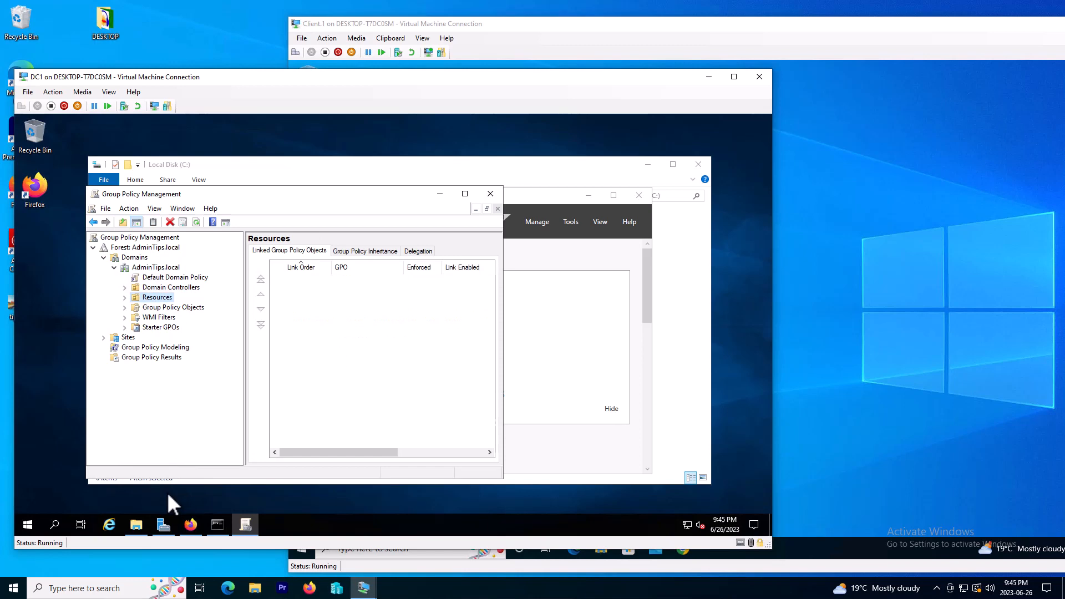
{"action": "left_click", "coordinate": [570, 222]}
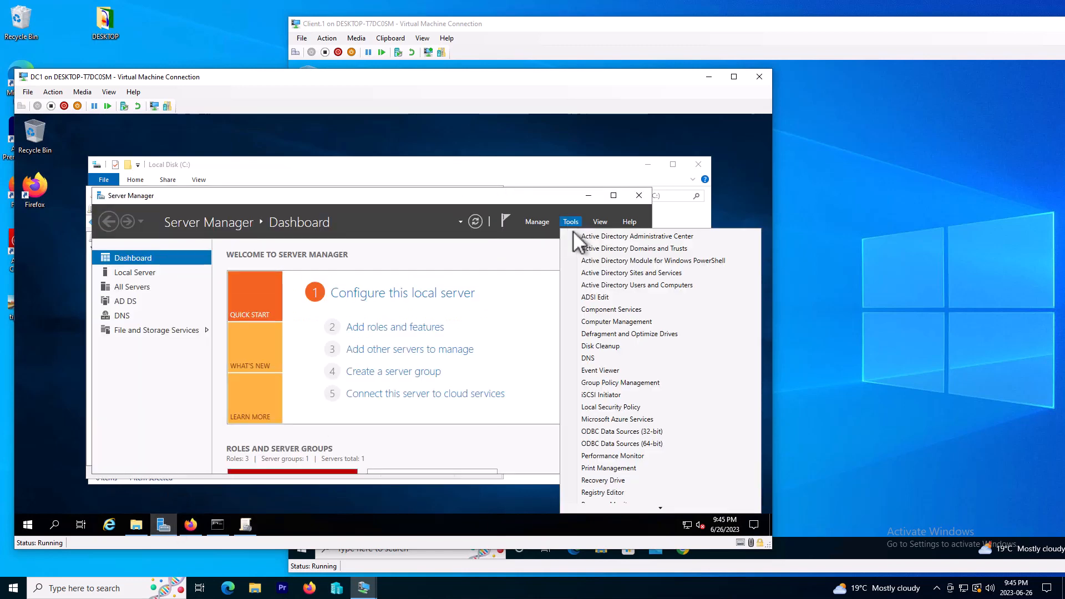
Step: In Active Directory Users and Computers, inspect Resources > Computers and Users, then set it aside
{"action": "left_click", "coordinate": [637, 285]}
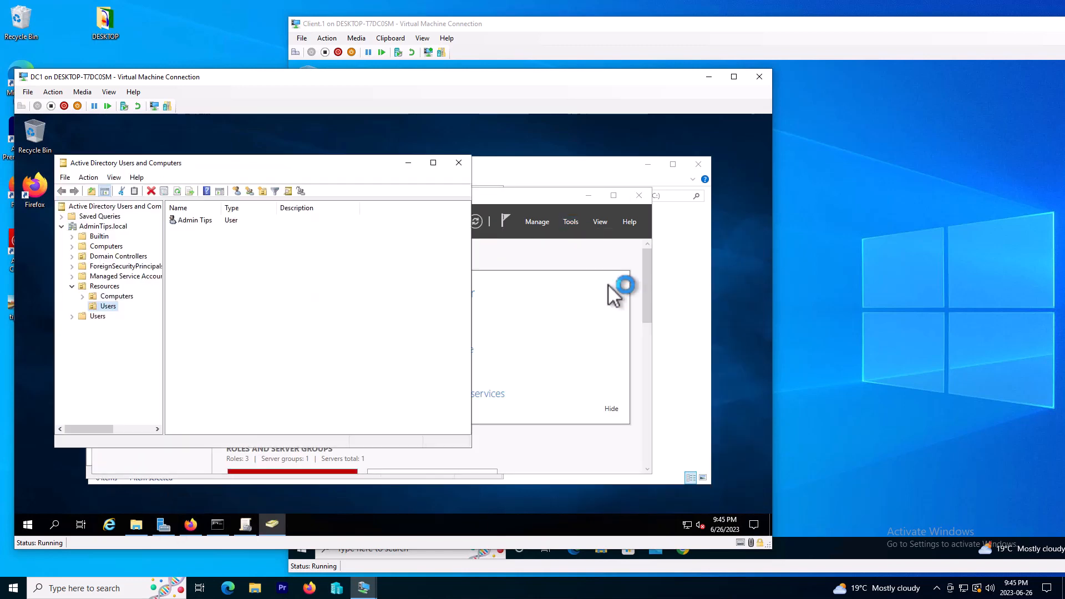
{"action": "left_click", "coordinate": [104, 287]}
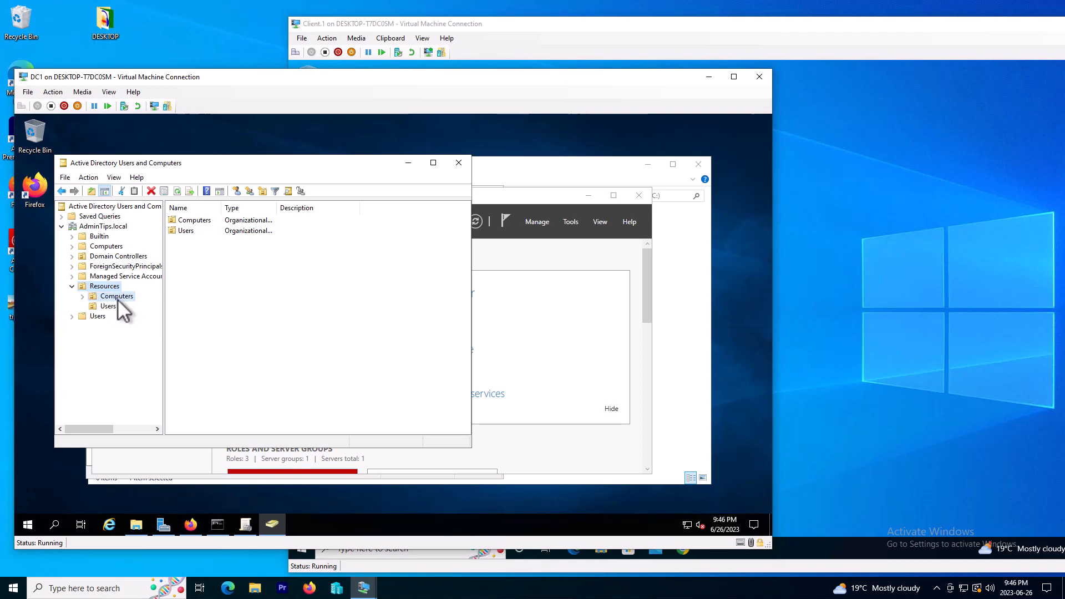
{"action": "left_click", "coordinate": [116, 295]}
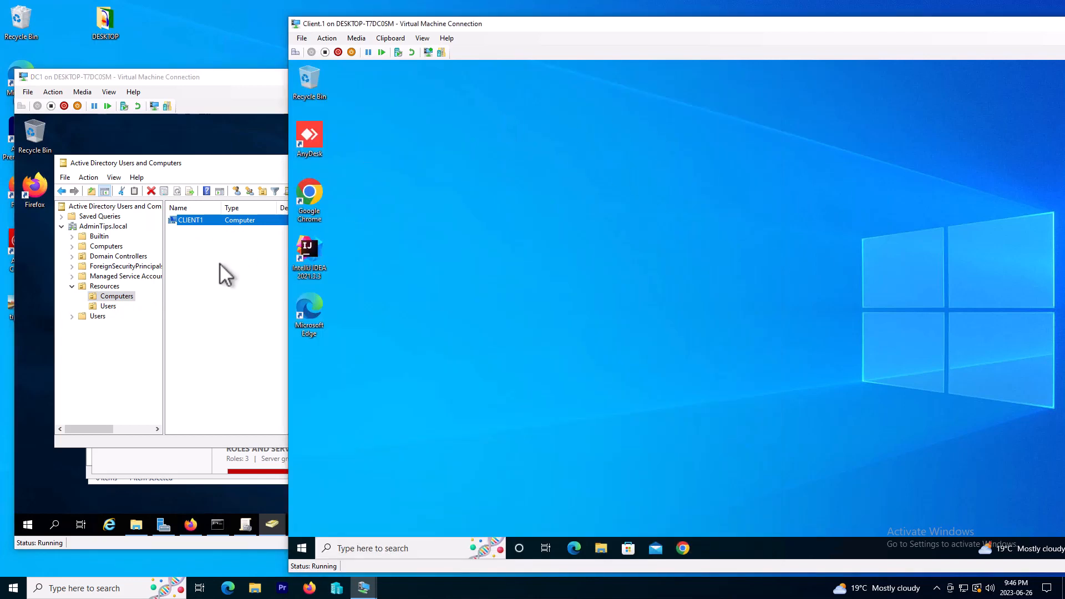
{"action": "left_click", "coordinate": [108, 306]}
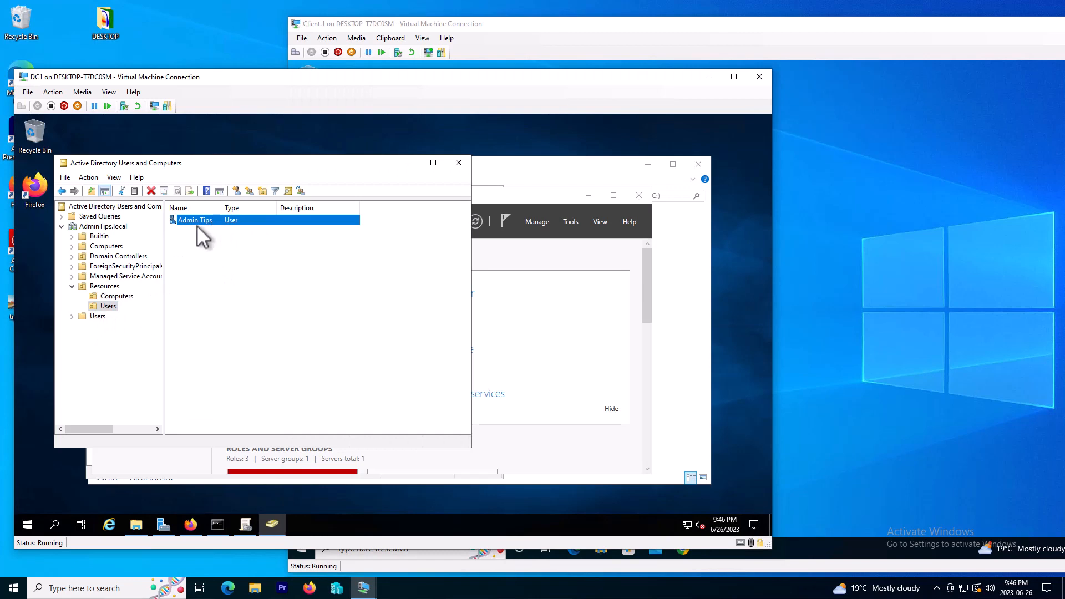
{"action": "mouse_move", "coordinate": [703, 95]}
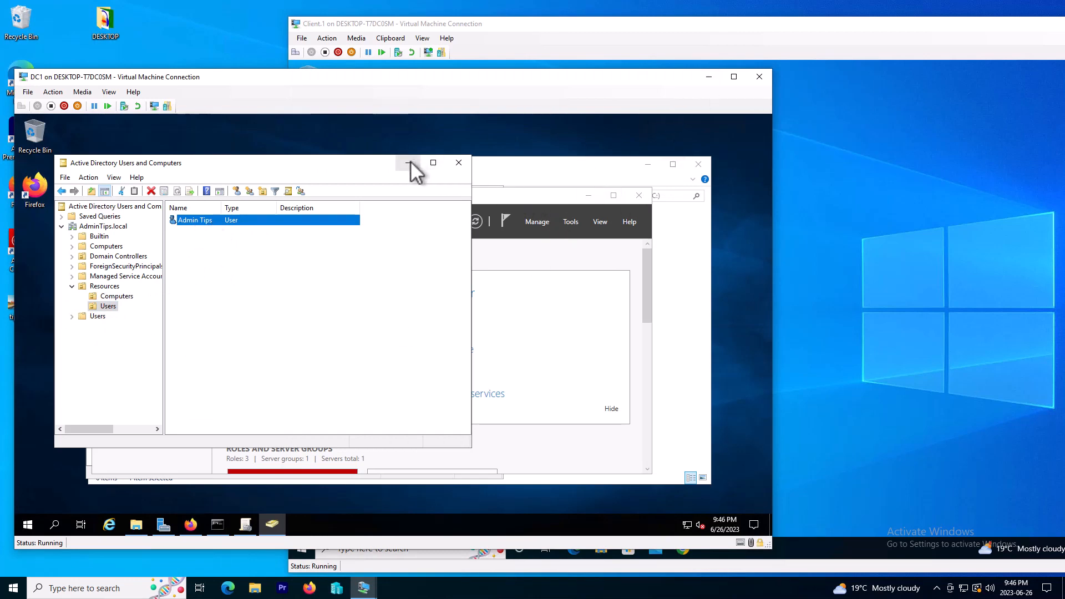
{"action": "left_click", "coordinate": [570, 222]}
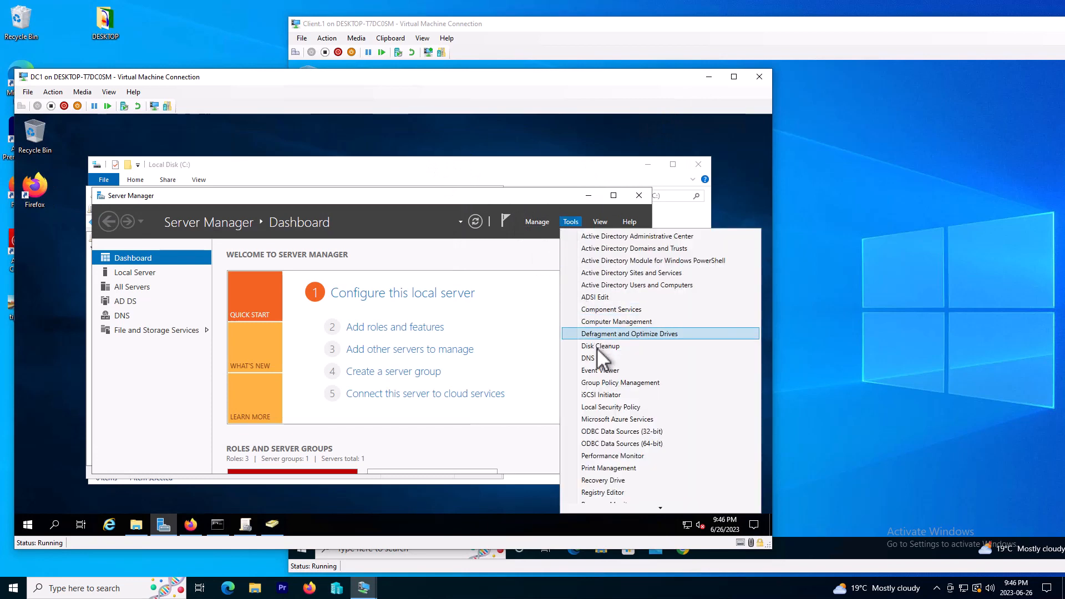
Step: Launch Group Policy Management and bring up the actions for the Resources Users OU
{"action": "left_click", "coordinate": [619, 382]}
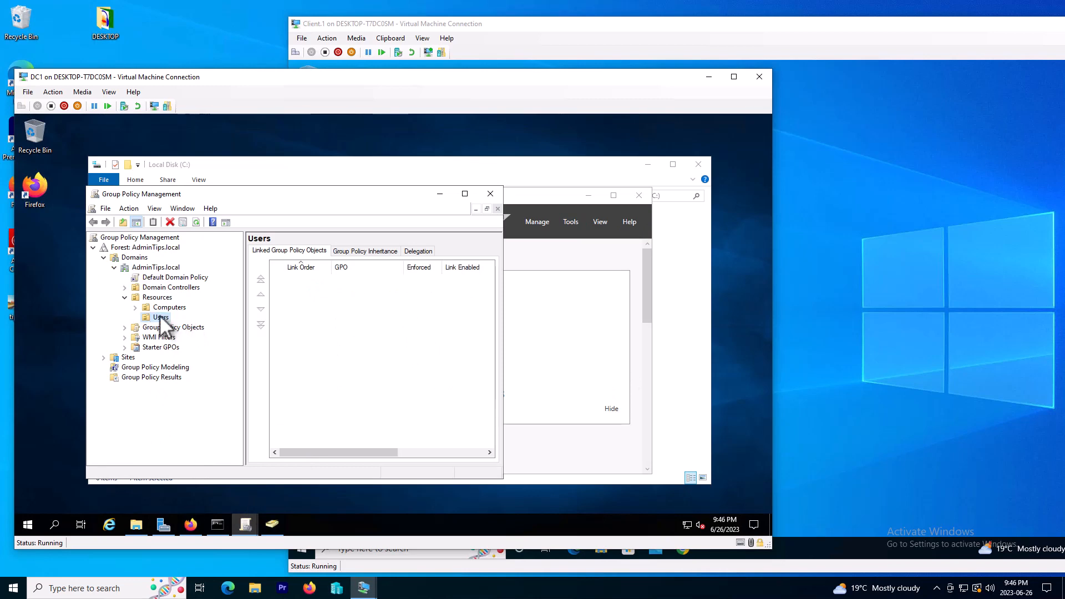
{"action": "mouse_move", "coordinate": [169, 326]}
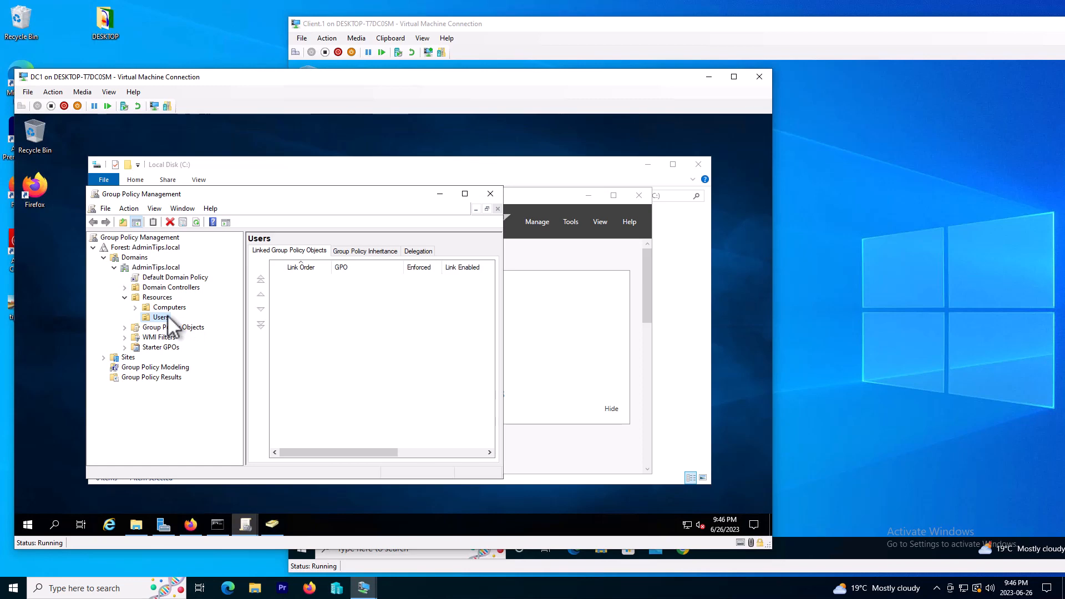
{"action": "right_click", "coordinate": [162, 317]}
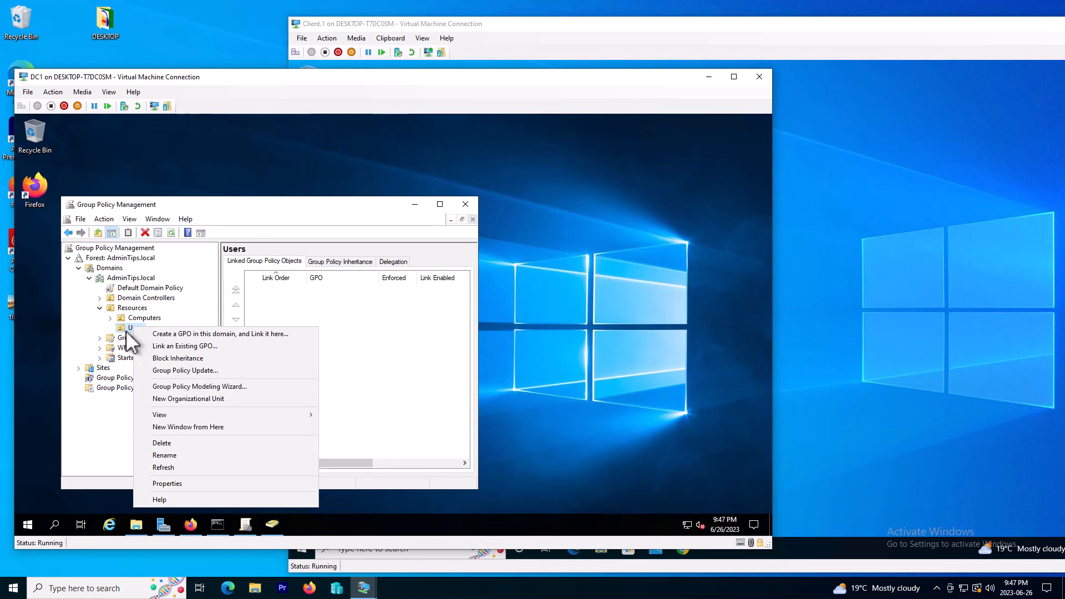
{"action": "mouse_move", "coordinate": [220, 334]}
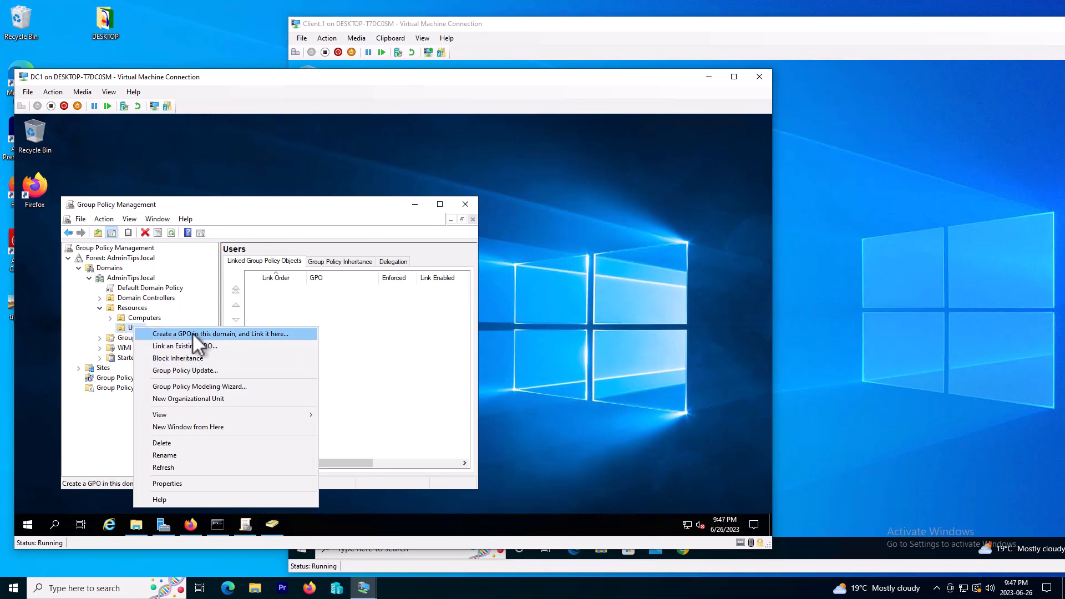
Step: Create and link a new GPO named 'Deploy wallpaper' on the Users OU
{"action": "left_click", "coordinate": [218, 334]}
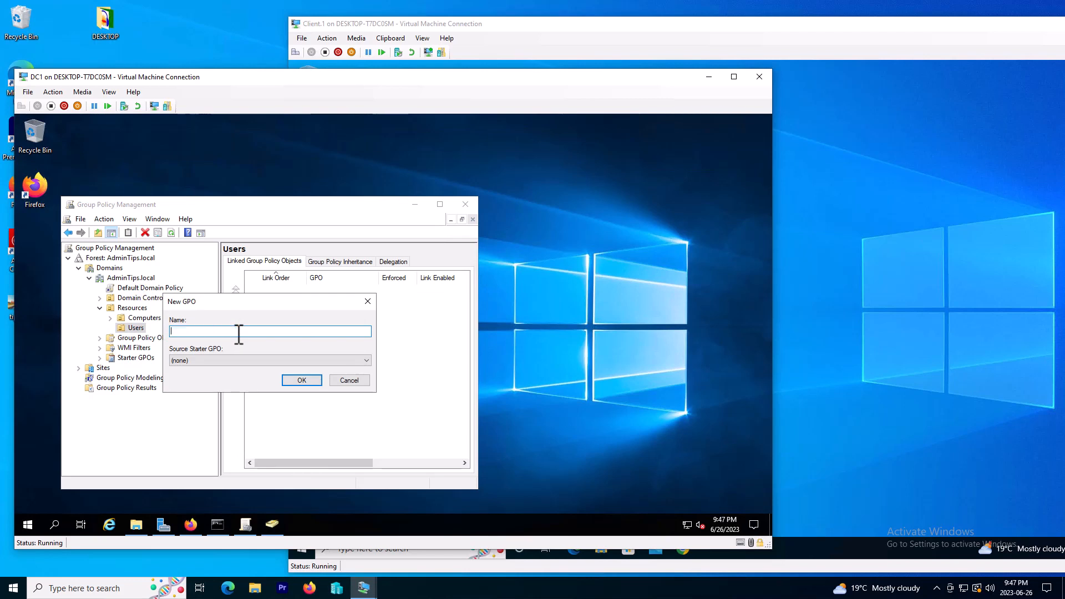
{"action": "type", "text": "Deploy"}
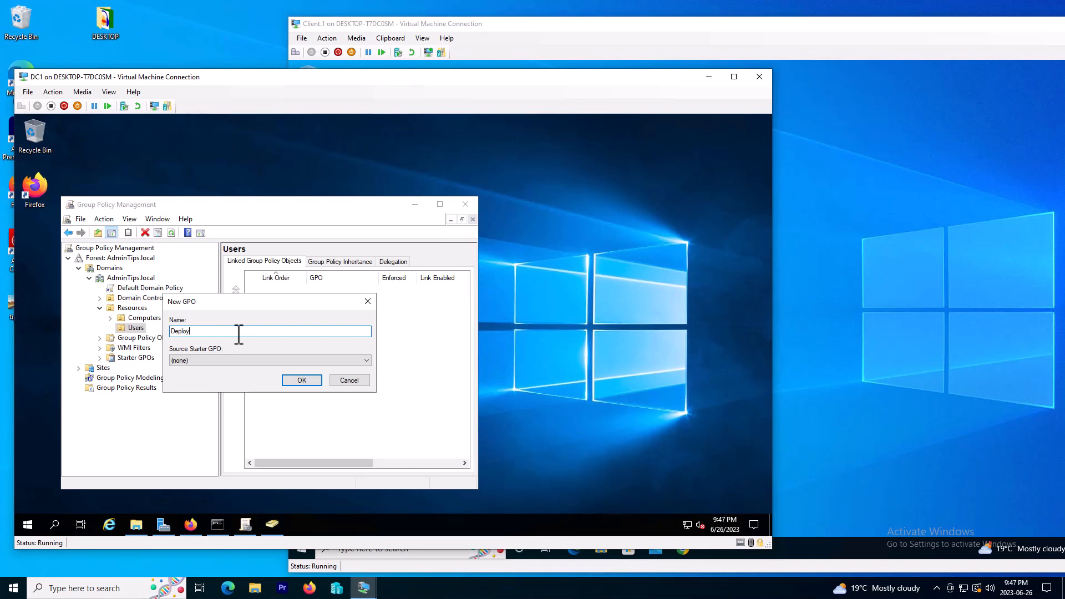
{"action": "type", "text": "wa"}
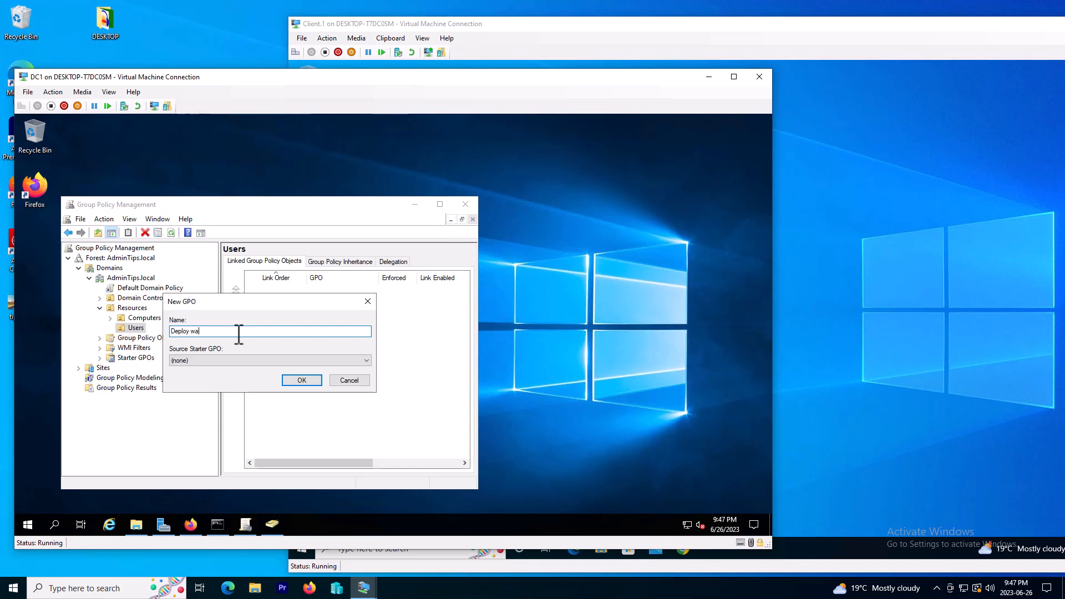
{"action": "type", "text": "ll"}
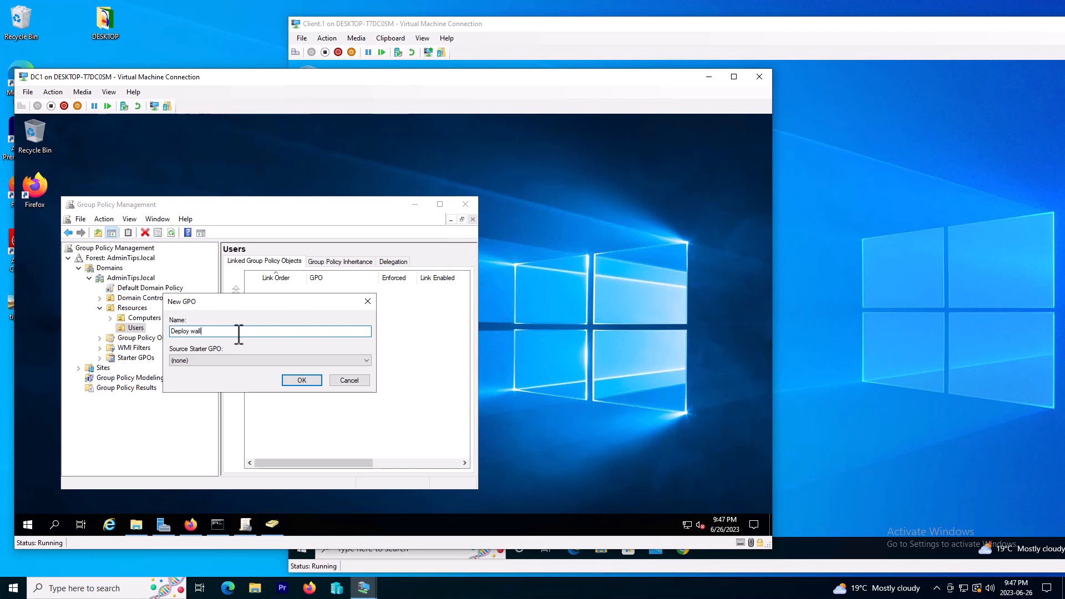
{"action": "type", "text": "paper"}
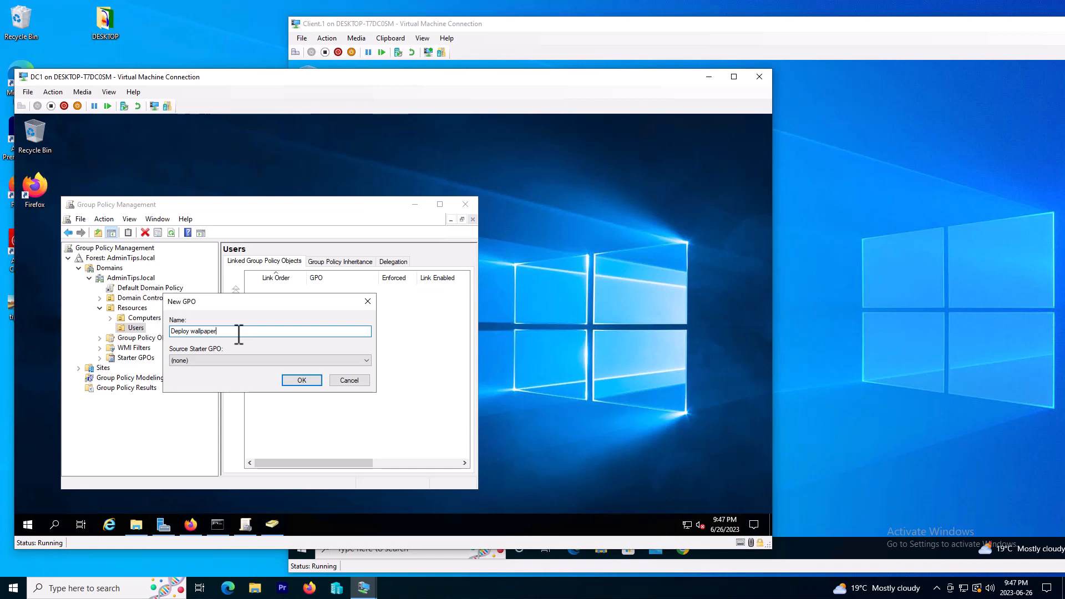
{"action": "left_click", "coordinate": [302, 380]}
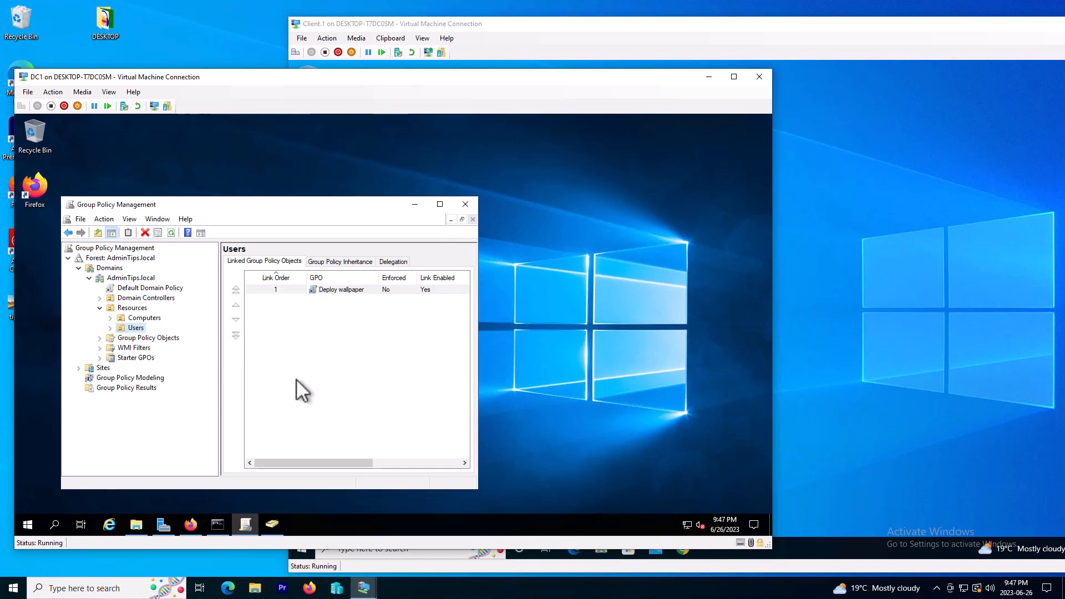
{"action": "mouse_move", "coordinate": [422, 258]}
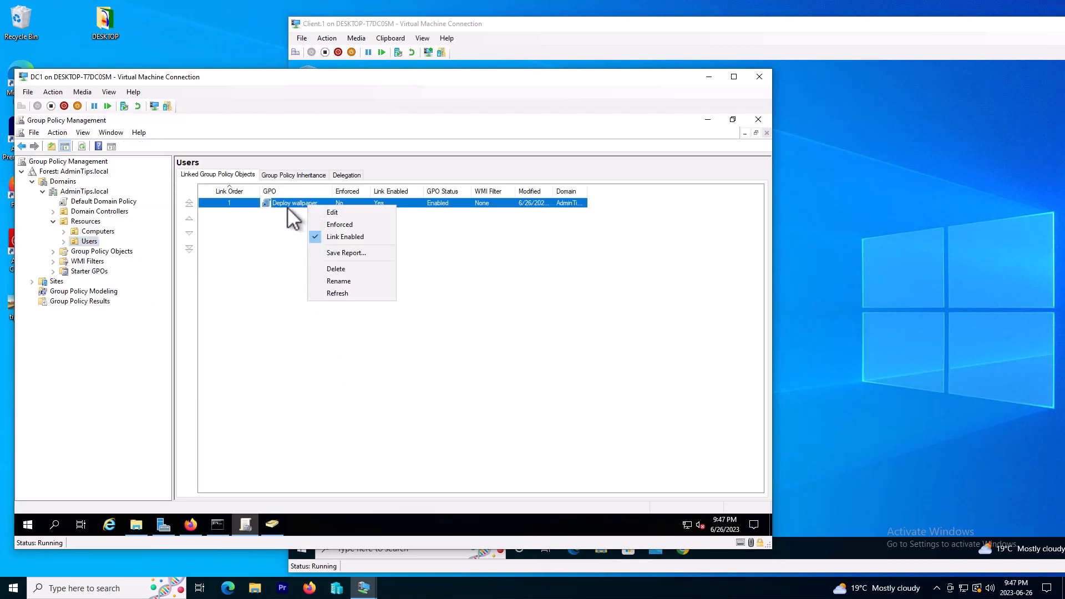
Step: Edit the Deploy wallpaper GPO and expand User Configuration > Policies
{"action": "left_click", "coordinate": [331, 212]}
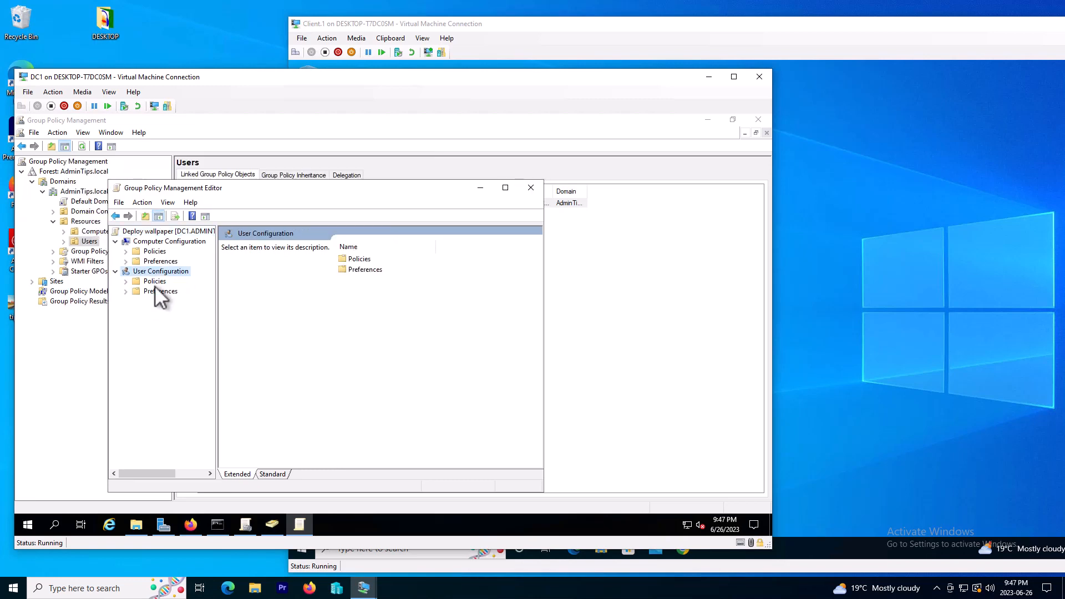
{"action": "left_click", "coordinate": [154, 281]}
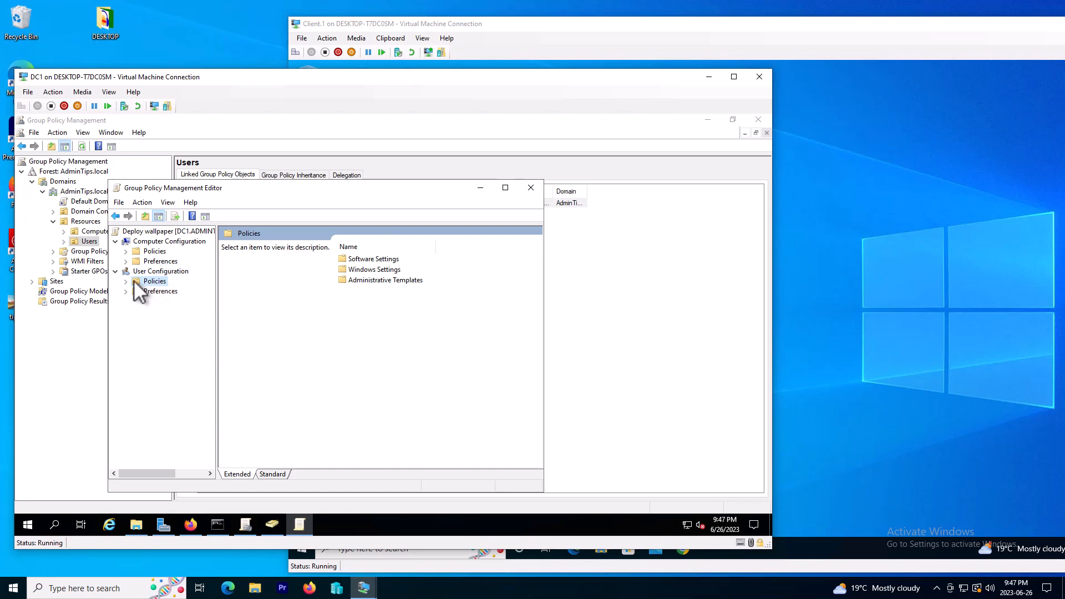
{"action": "left_click", "coordinate": [160, 270]}
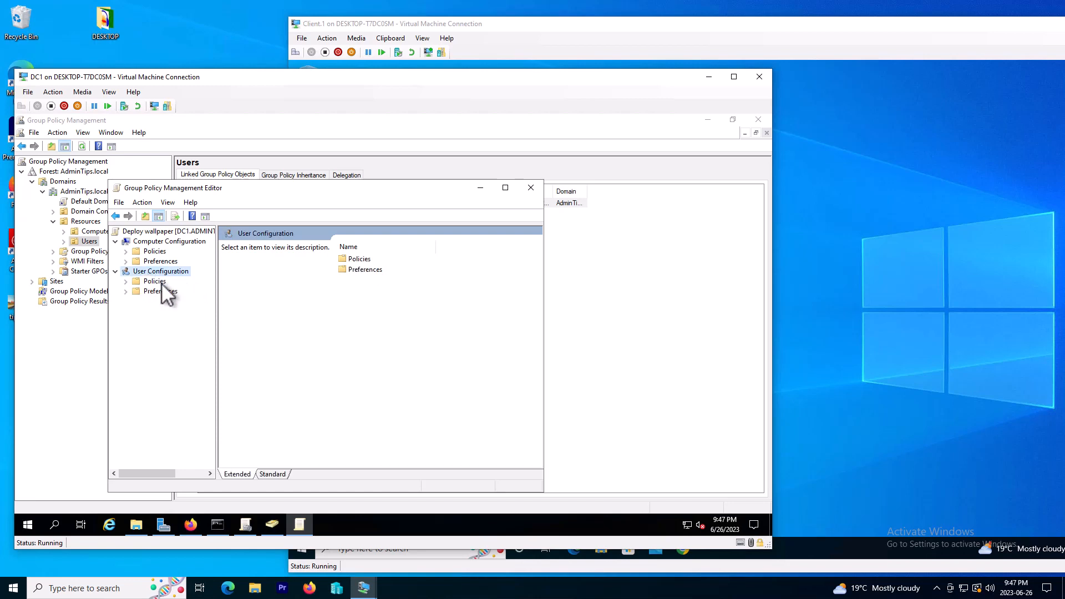
{"action": "left_click", "coordinate": [155, 281]}
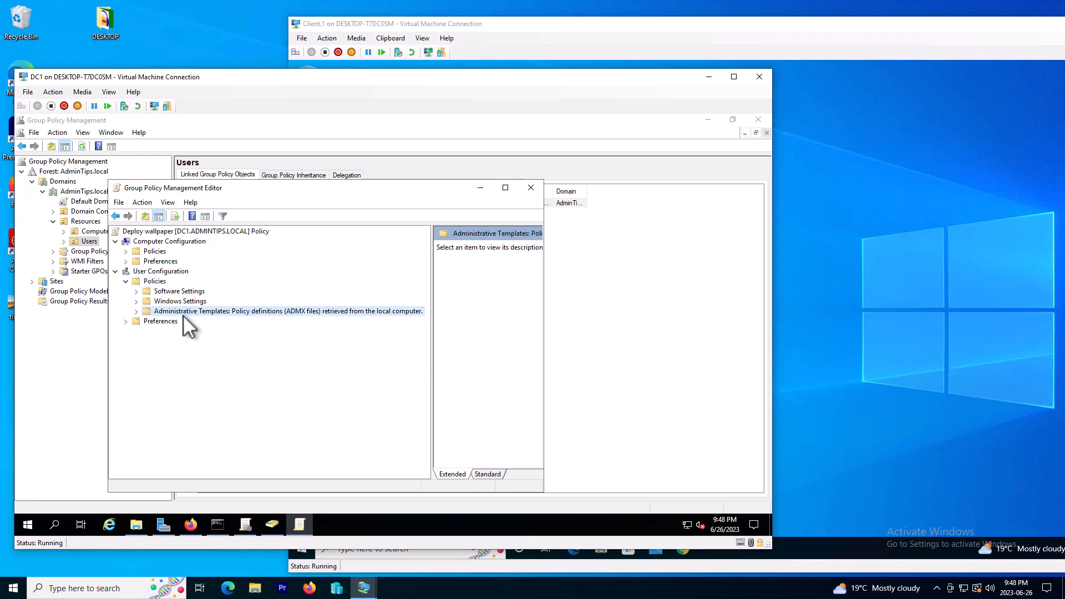
{"action": "mouse_move", "coordinate": [140, 320]}
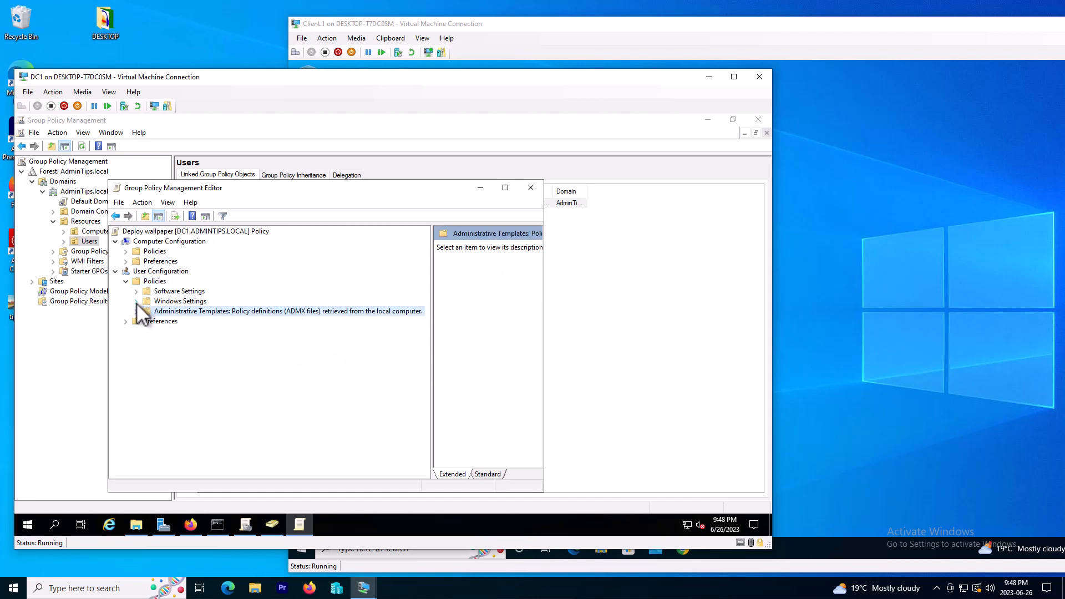
Step: Drill into Administrative Templates > Desktop > Desktop and select the Desktop Wallpaper policy
{"action": "left_click", "coordinate": [138, 291]}
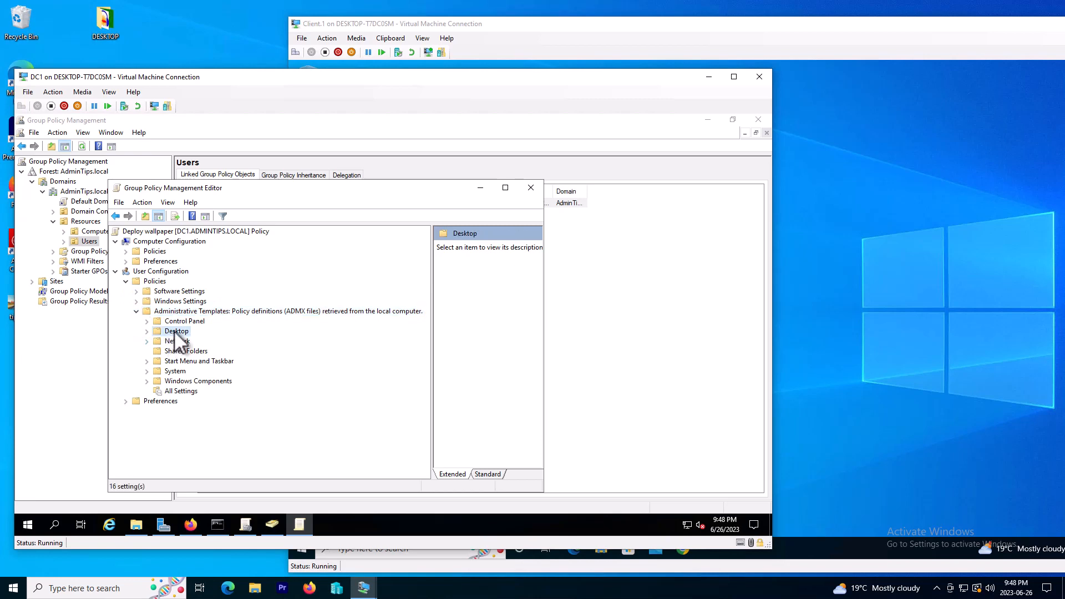
{"action": "mouse_move", "coordinate": [160, 347]}
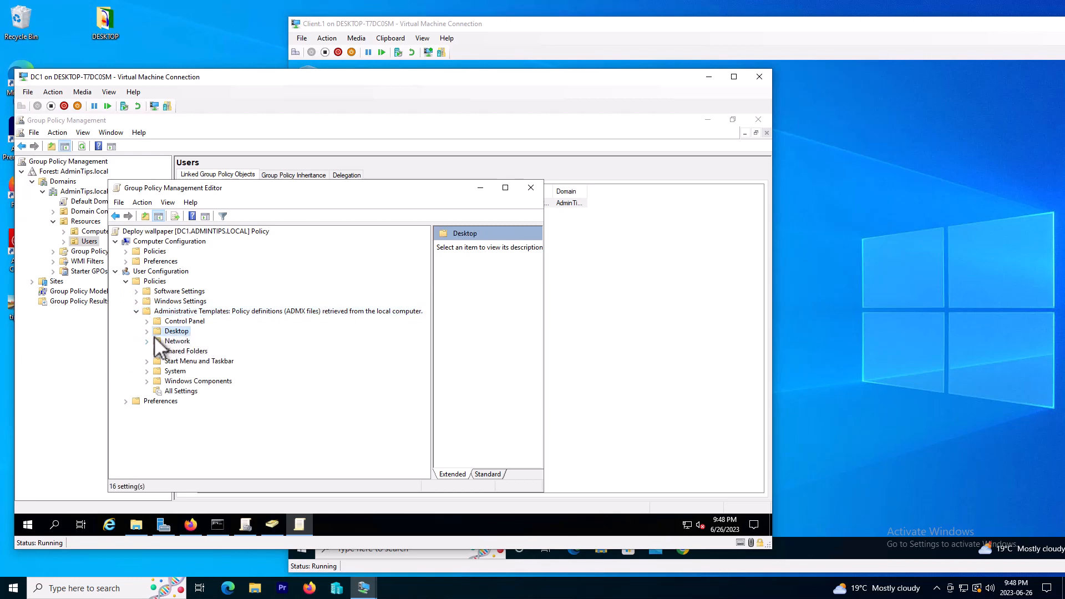
{"action": "left_click", "coordinate": [147, 331]}
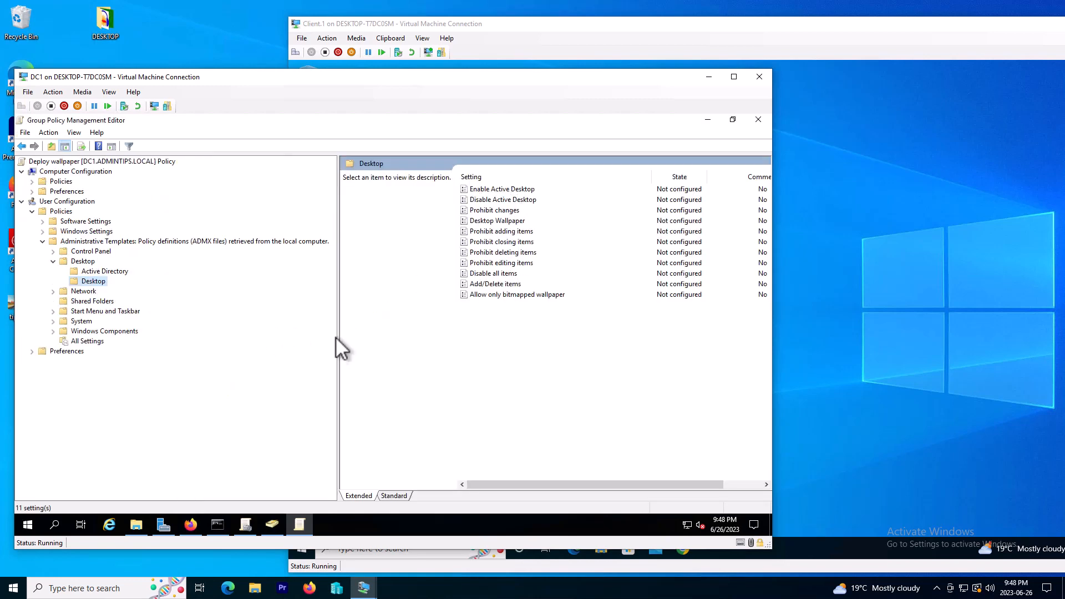
{"action": "mouse_move", "coordinate": [499, 265]}
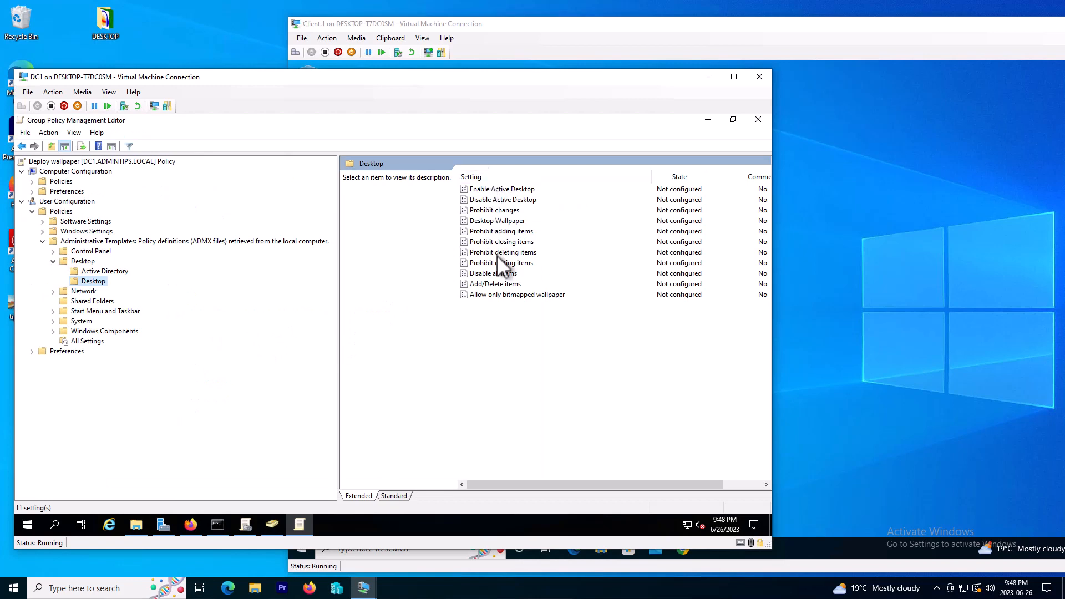
{"action": "mouse_move", "coordinate": [464, 179]}
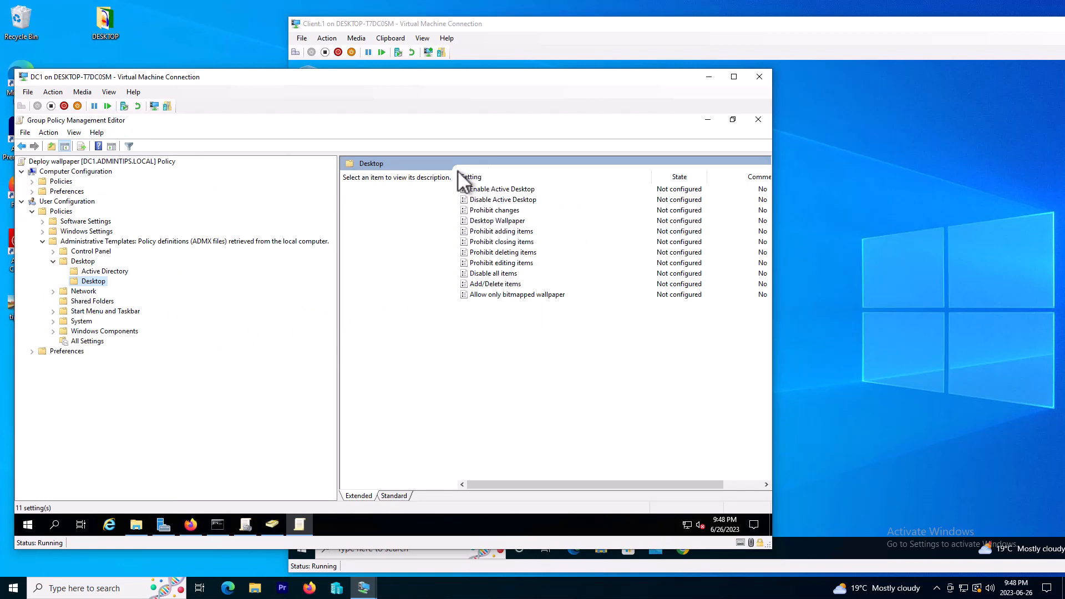
{"action": "left_click", "coordinate": [497, 220]}
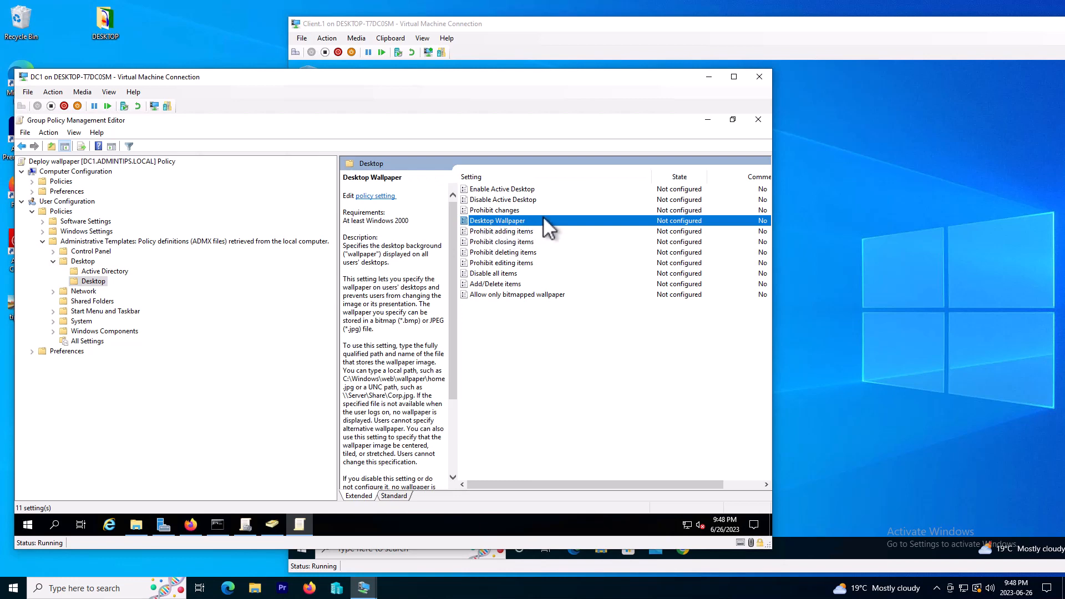
Step: Set the Desktop Wallpaper policy to Enabled and focus its wallpaper name field
{"action": "double_click", "coordinate": [497, 219]}
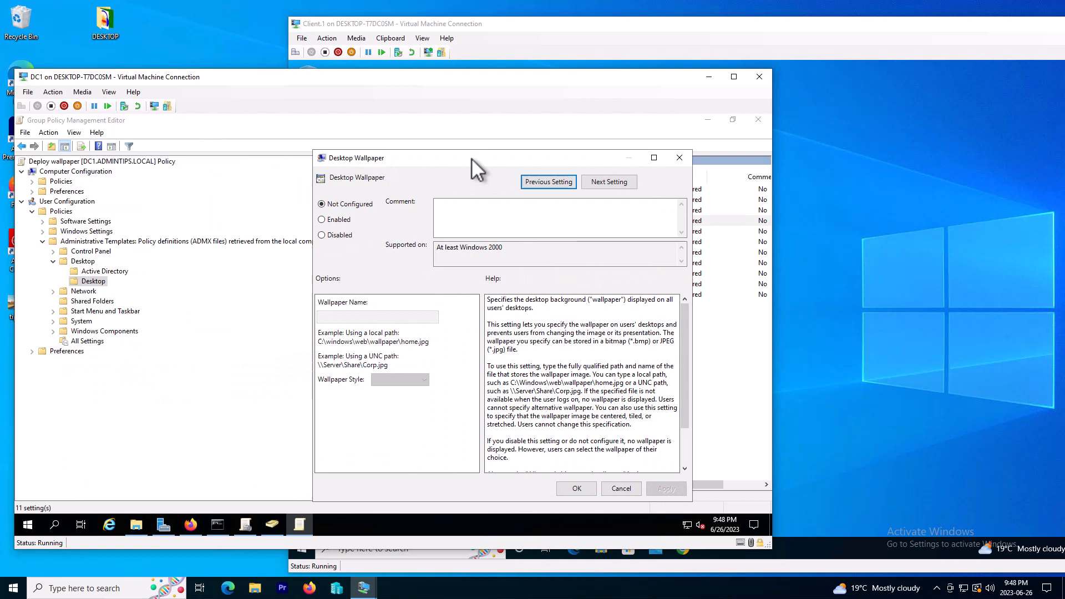
{"action": "mouse_move", "coordinate": [340, 234]}
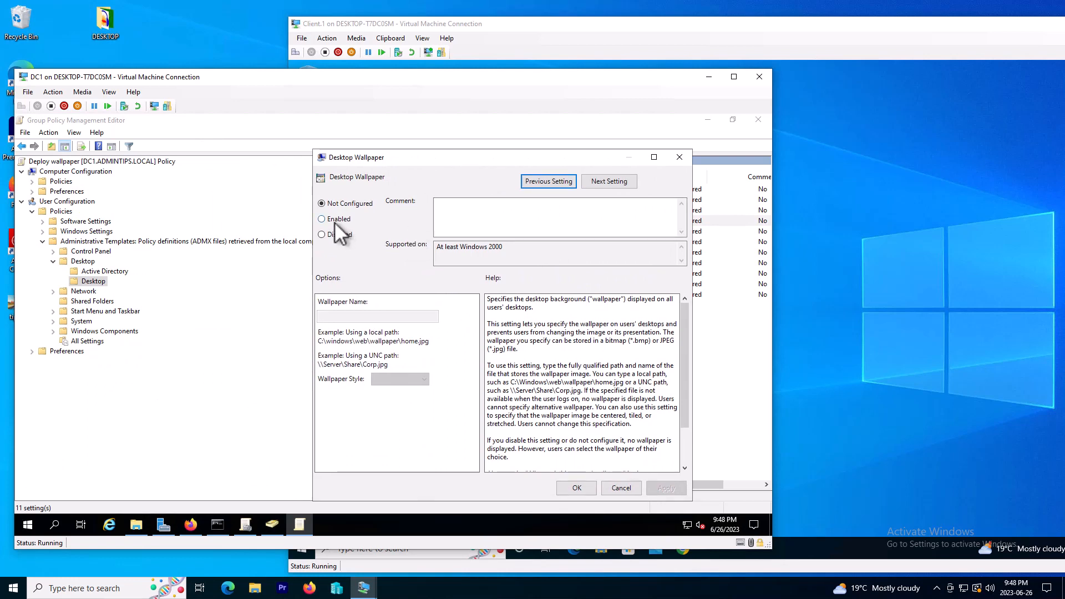
{"action": "left_click", "coordinate": [322, 219]}
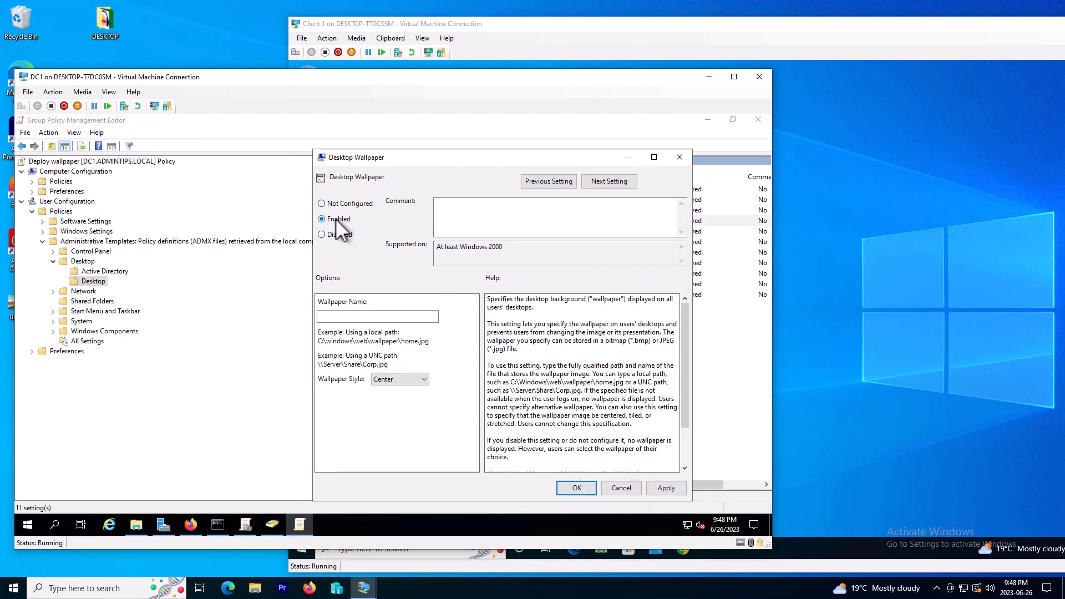
{"action": "left_click", "coordinate": [377, 317]}
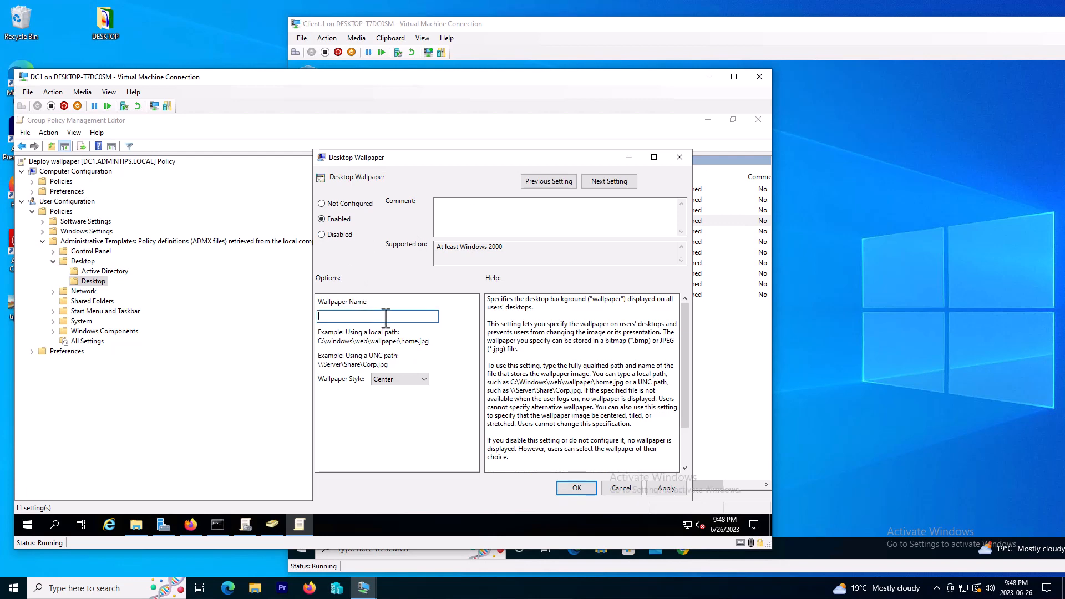
{"action": "mouse_move", "coordinate": [373, 317]}
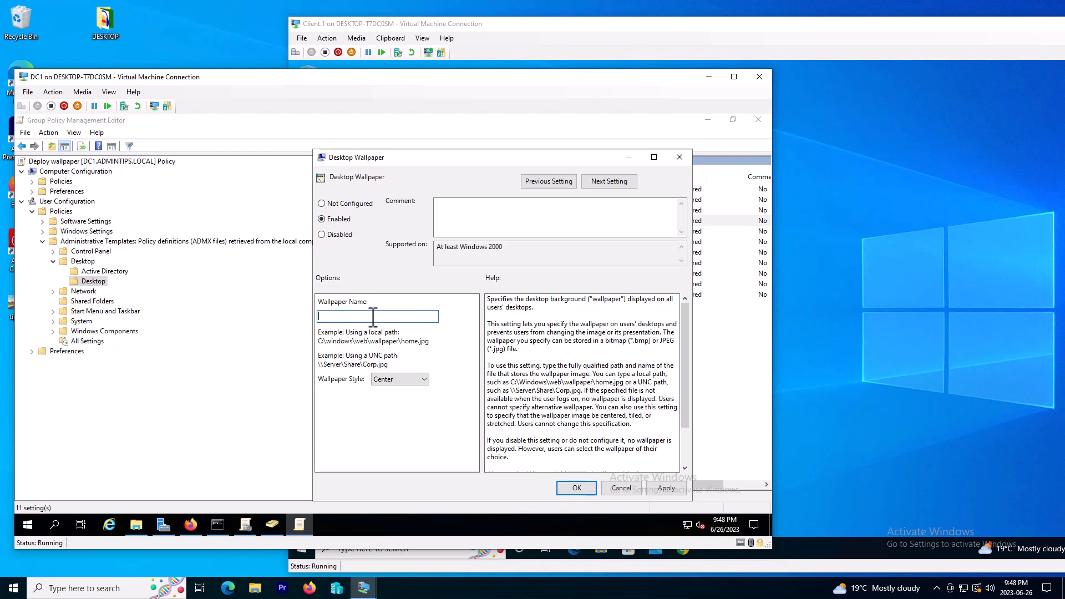
{"action": "mouse_move", "coordinate": [346, 340]}
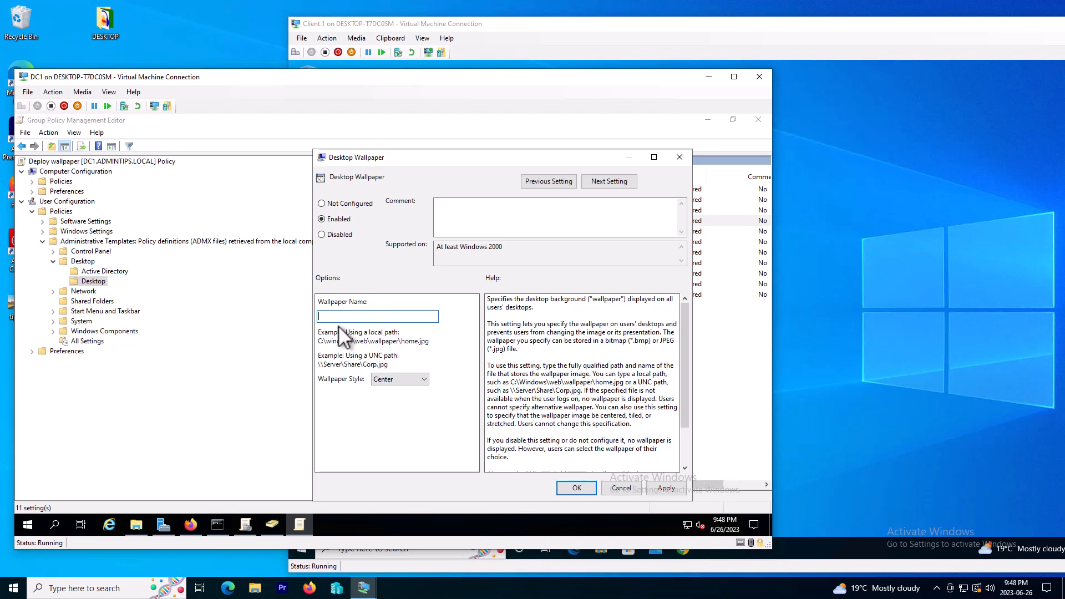
{"action": "mouse_move", "coordinate": [358, 77]}
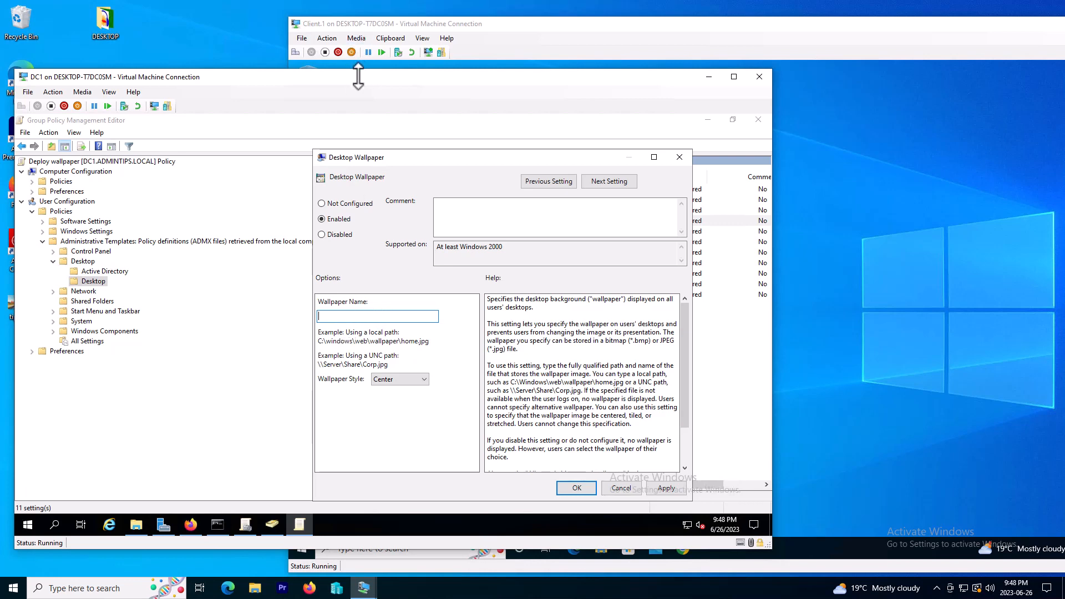
{"action": "mouse_move", "coordinate": [360, 350]}
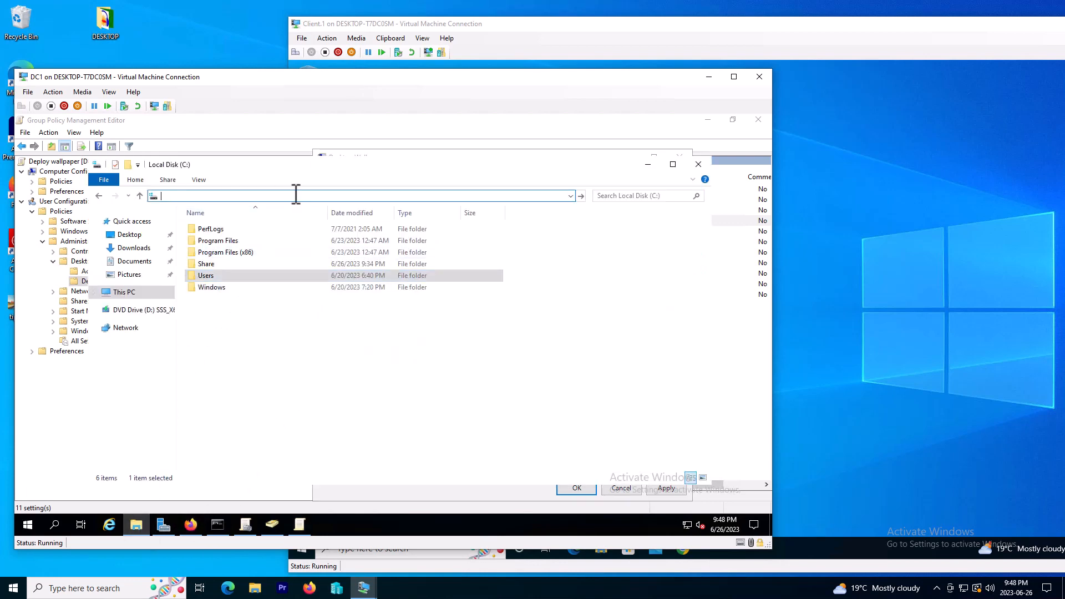
Step: Navigate File Explorer to \\dc1\Share and bring up the AdminTips file's properties
{"action": "type", "text": "\\\\dc1"}
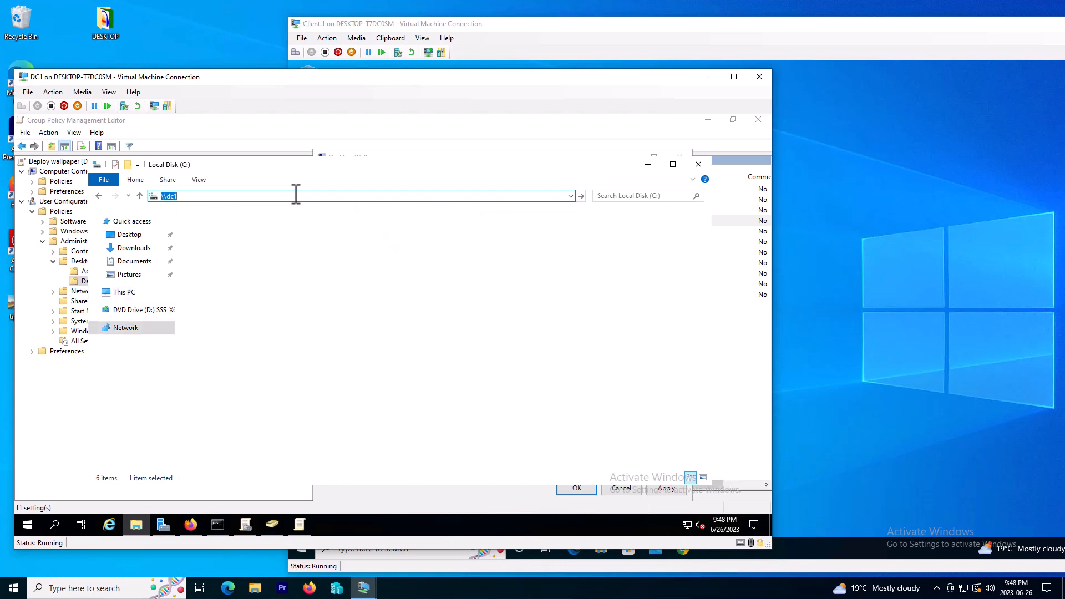
{"action": "key", "text": "Return"}
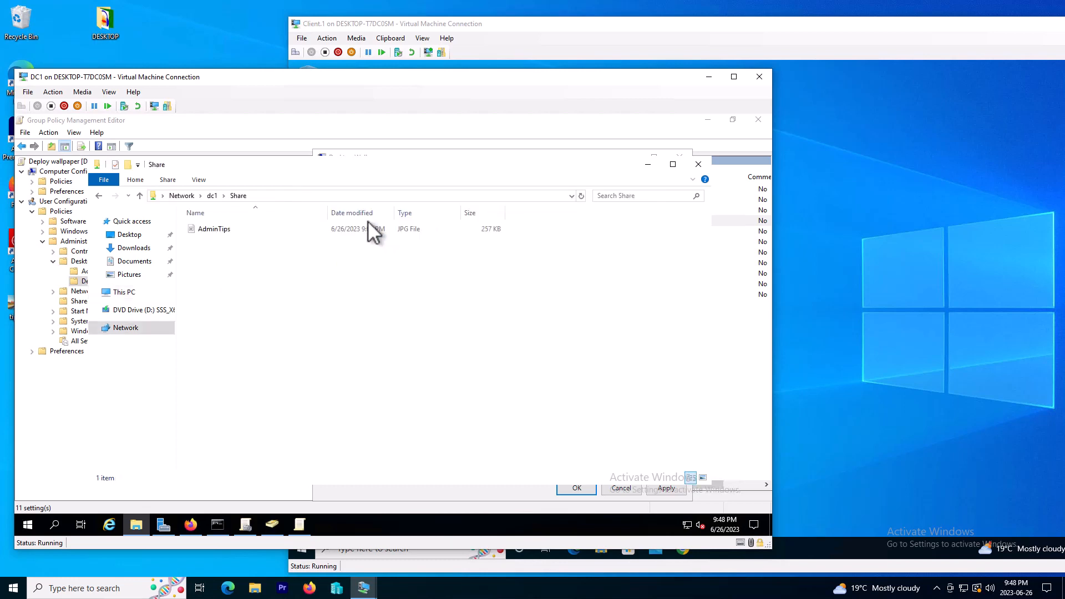
{"action": "left_click", "coordinate": [213, 228]}
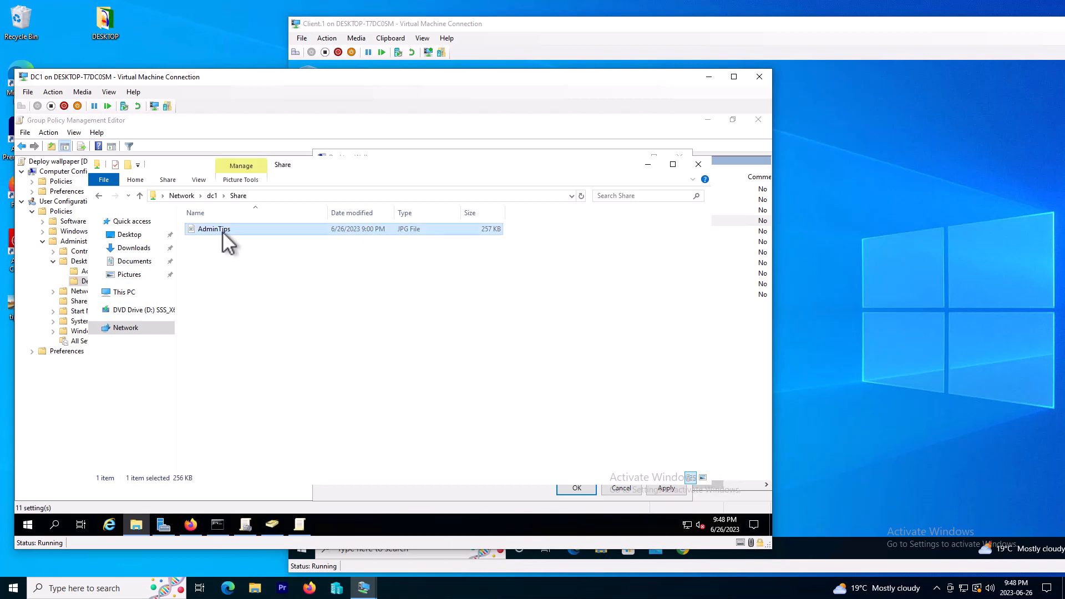
{"action": "right_click", "coordinate": [213, 228]}
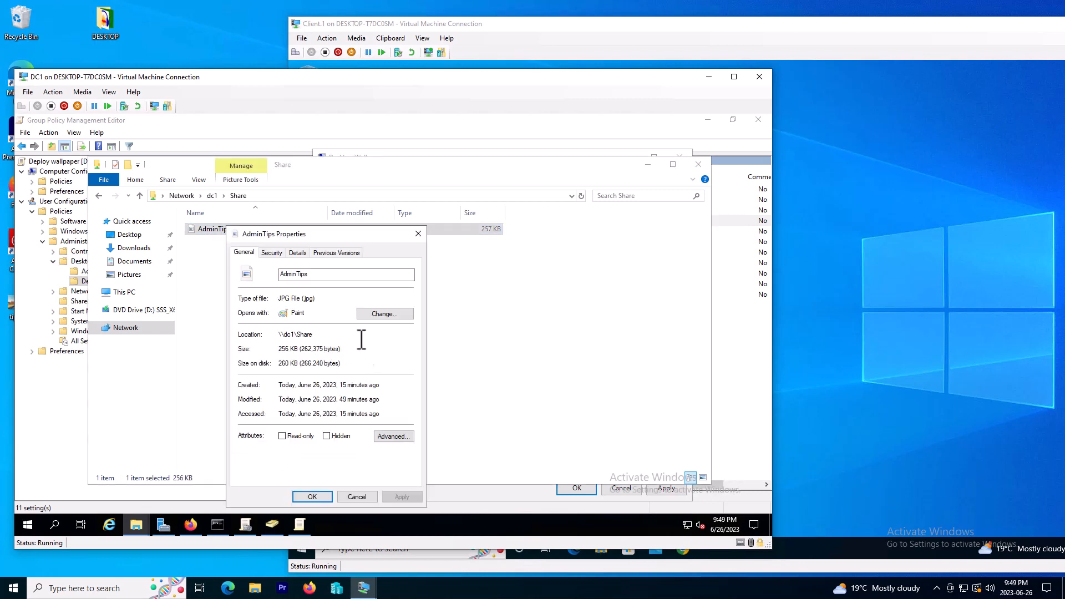
Step: Confirm the file's network location and JPG type, then close the properties
{"action": "double_click", "coordinate": [295, 334]}
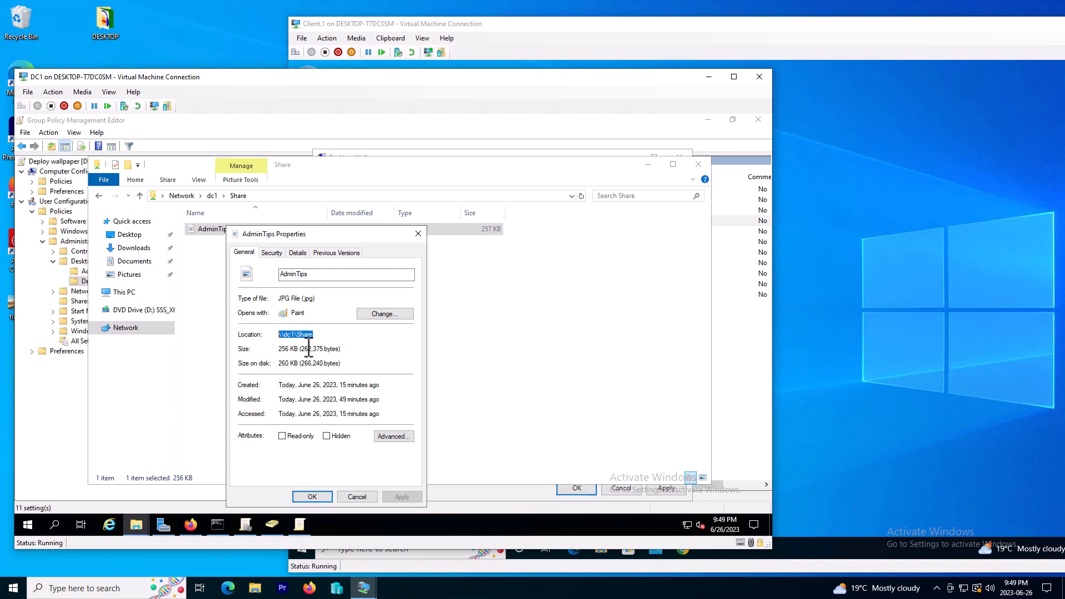
{"action": "left_click", "coordinate": [295, 298]}
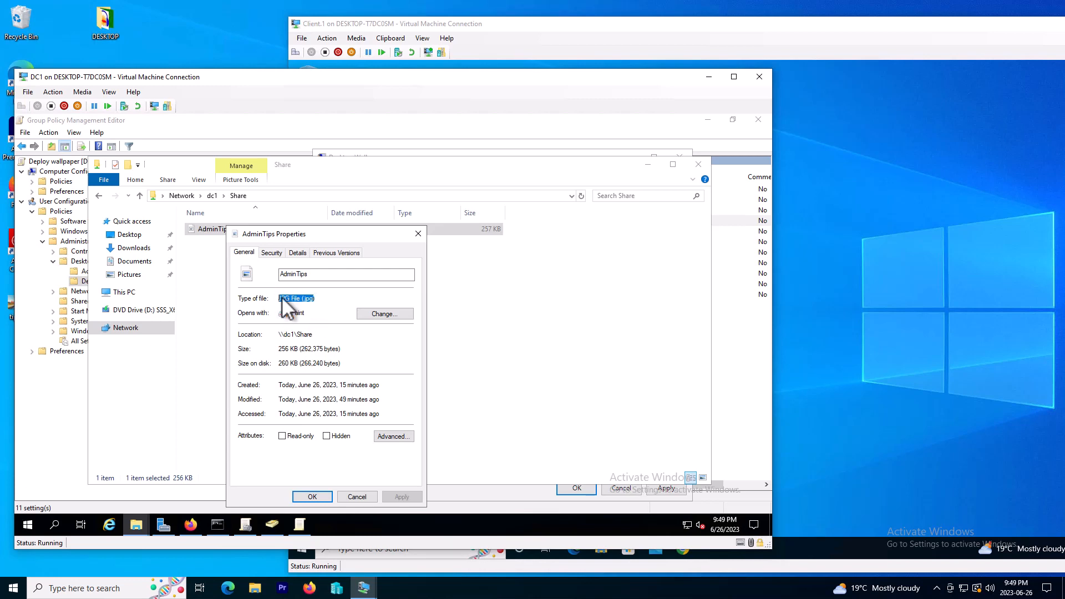
{"action": "left_click", "coordinate": [356, 497]}
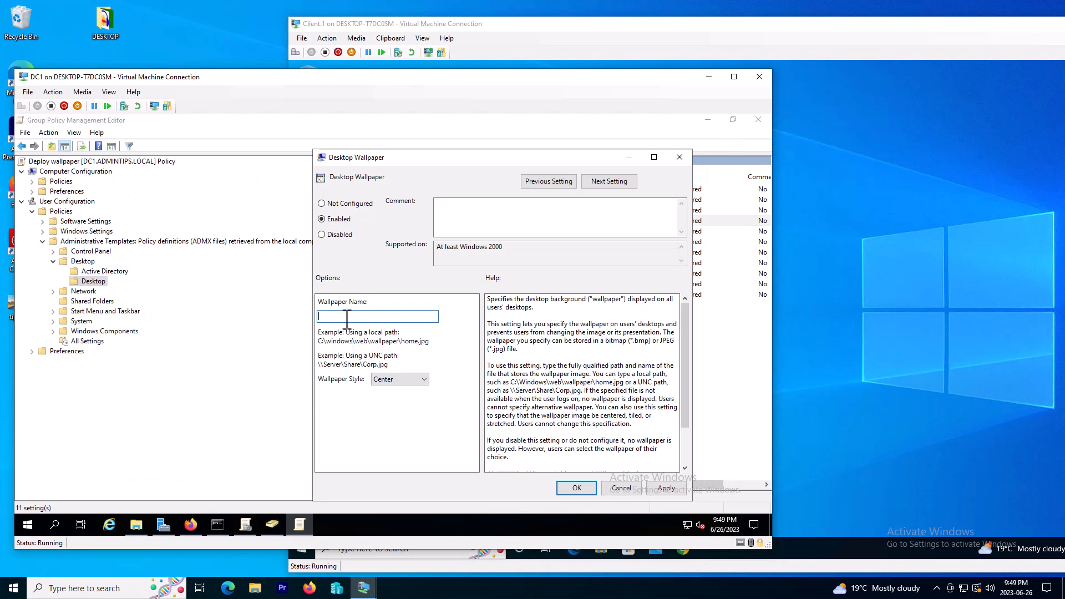
Step: Set Wallpaper Name to \\DC1\share\admintips.jpg and save the policy with OK
{"action": "type", "text": "\\\\"}
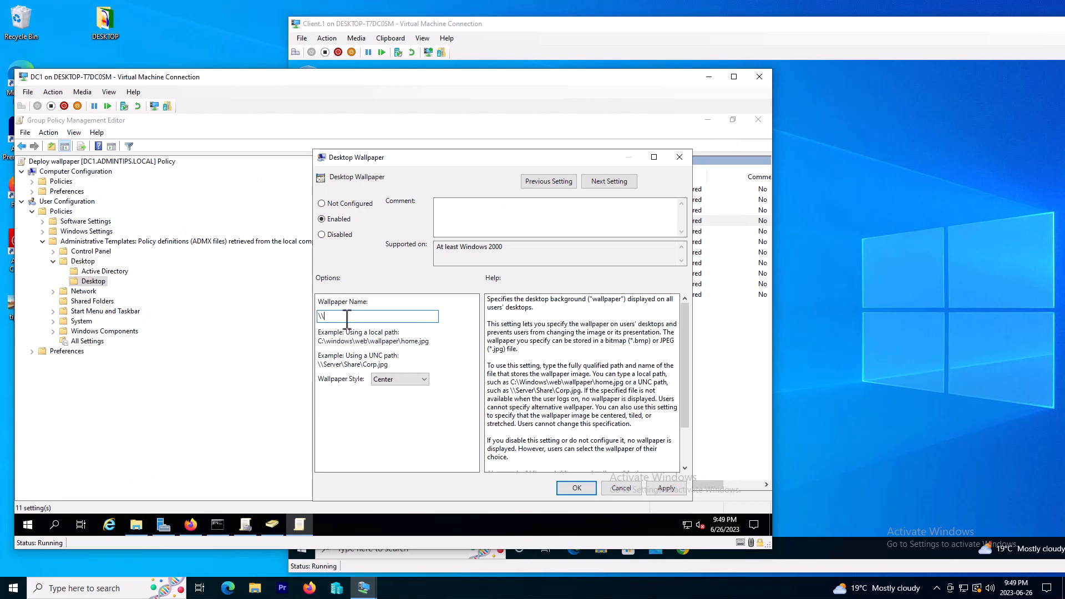
{"action": "type", "text": "DC1"}
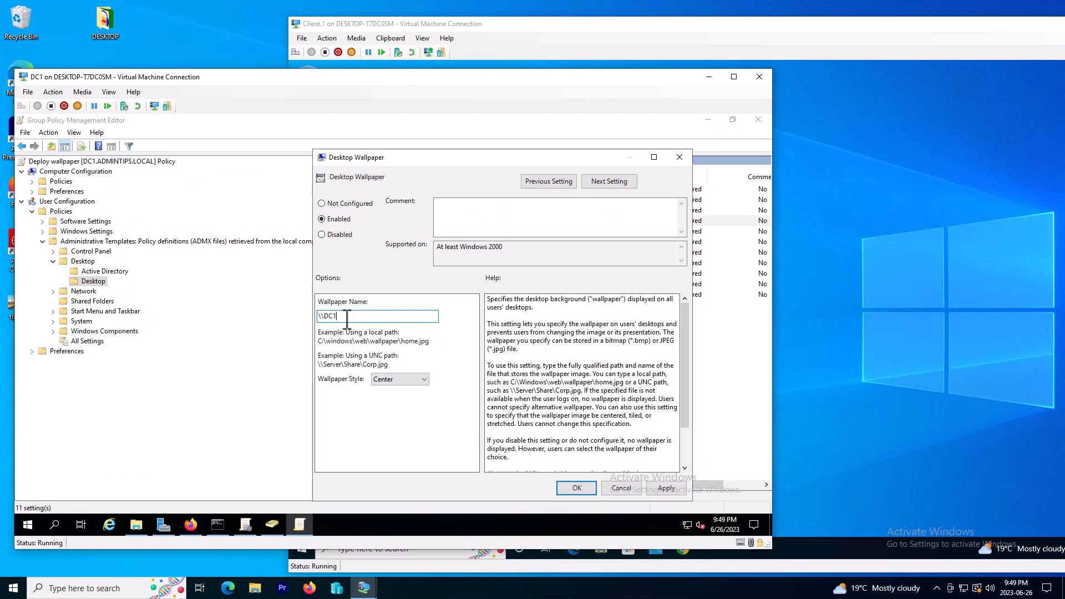
{"action": "type", "text": "\\sha"}
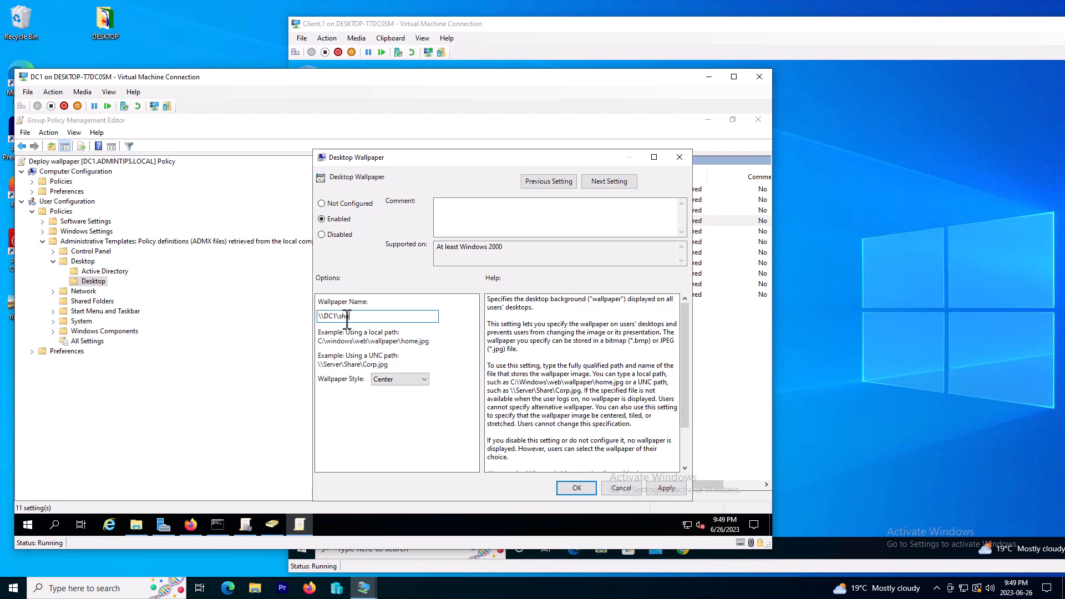
{"action": "type", "text": "are"}
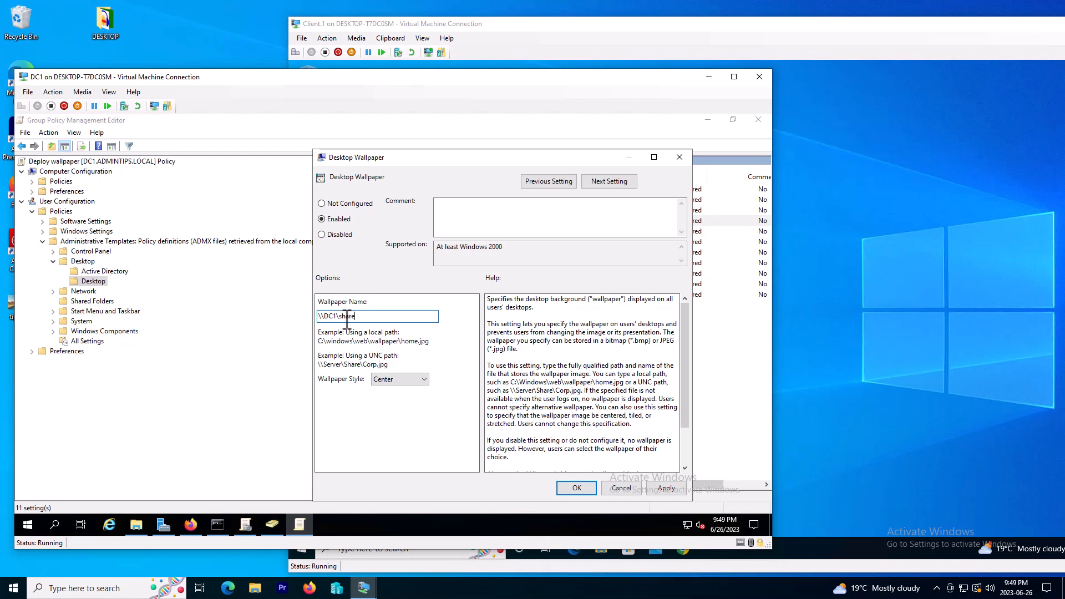
{"action": "type", "text": "\\"}
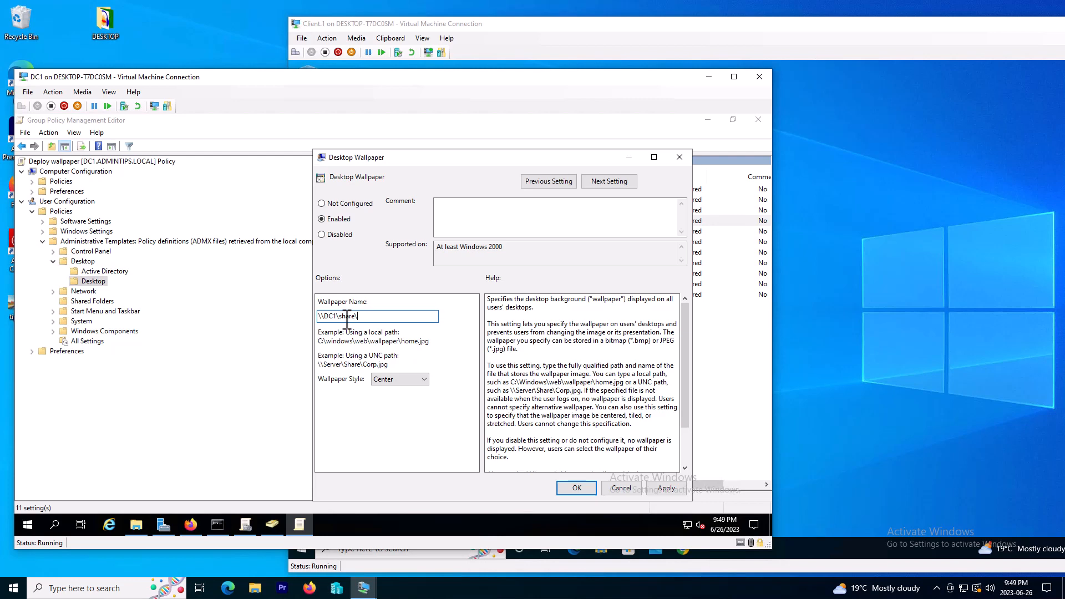
{"action": "type", "text": "admintips.j"}
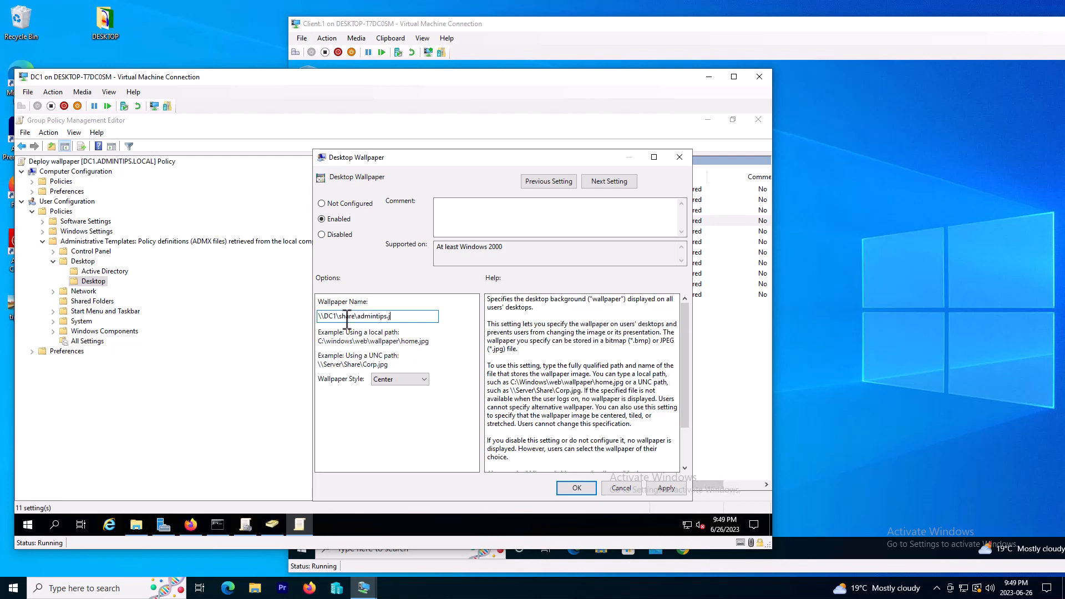
{"action": "type", "text": "pg"}
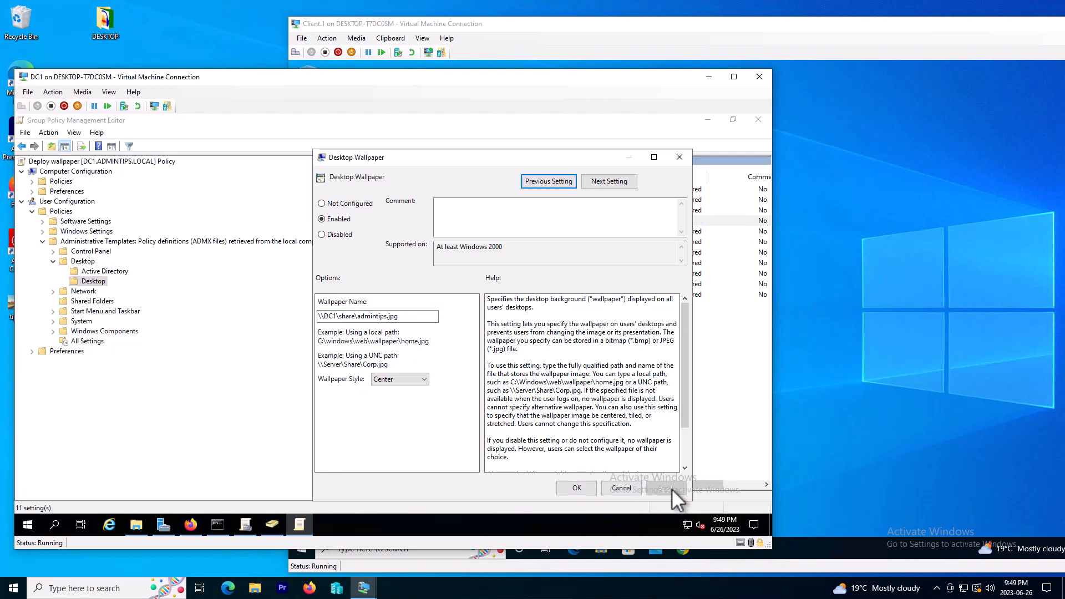
{"action": "left_click", "coordinate": [576, 488]}
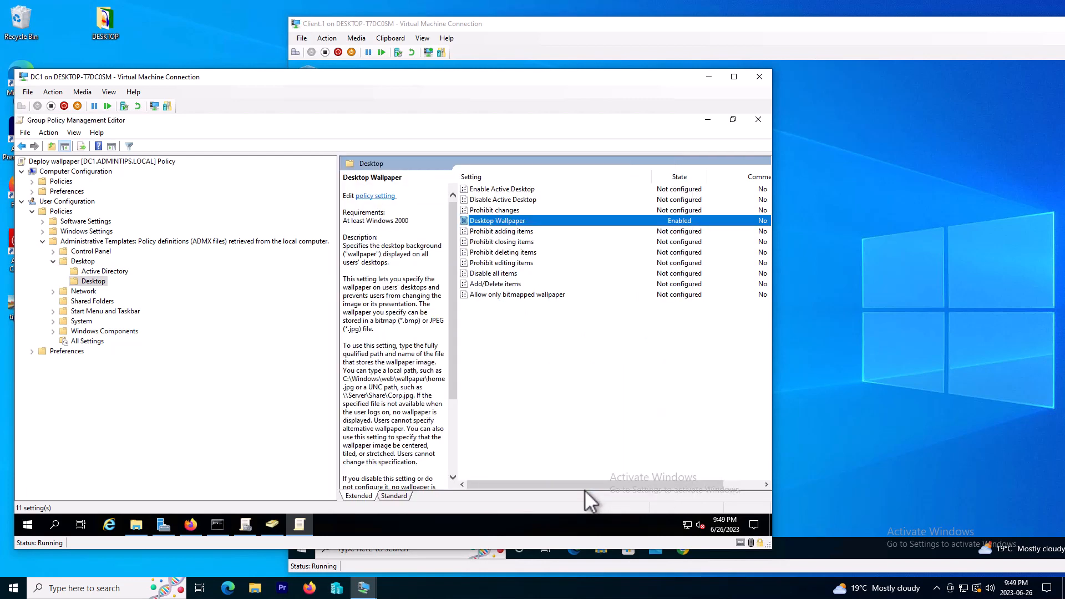
{"action": "mouse_move", "coordinate": [692, 231]}
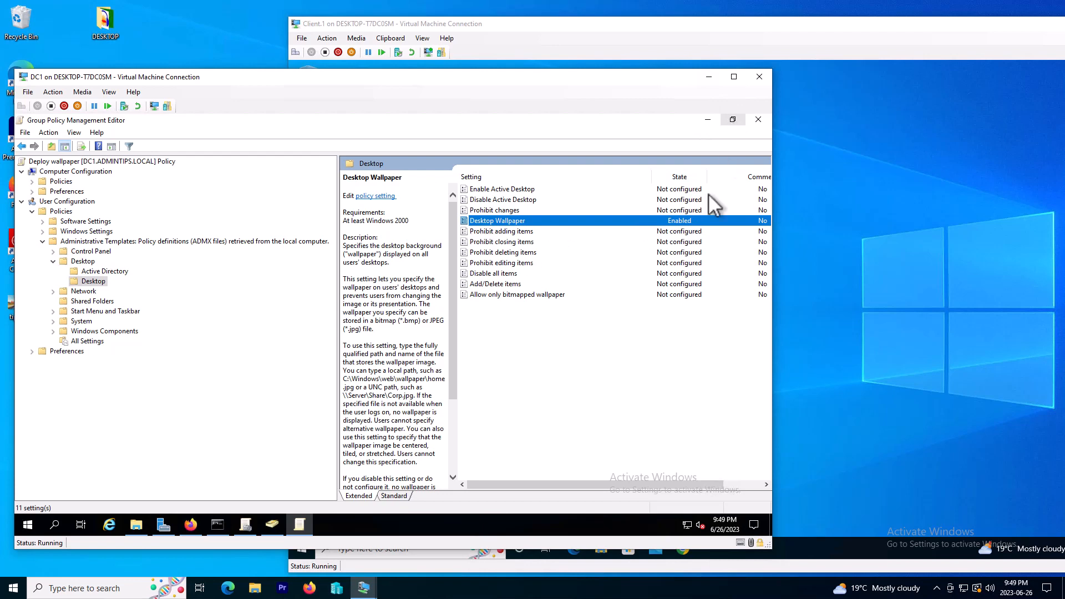
{"action": "mouse_move", "coordinate": [342, 432]}
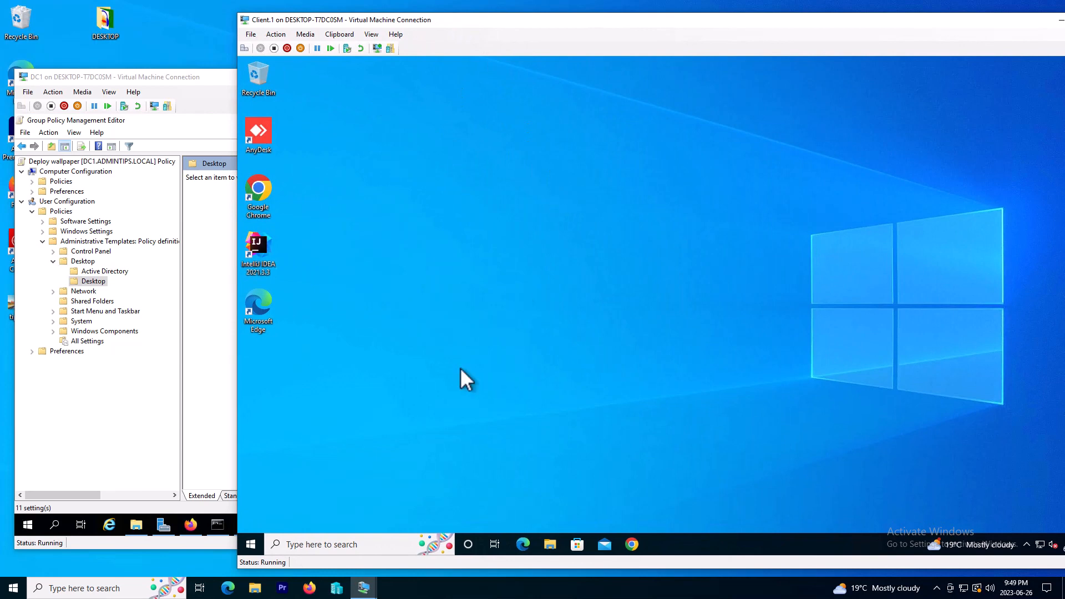
Step: Sign out of Client1 via Start and sign back in with the password to apply the wallpaper policy
{"action": "left_click", "coordinate": [250, 544]}
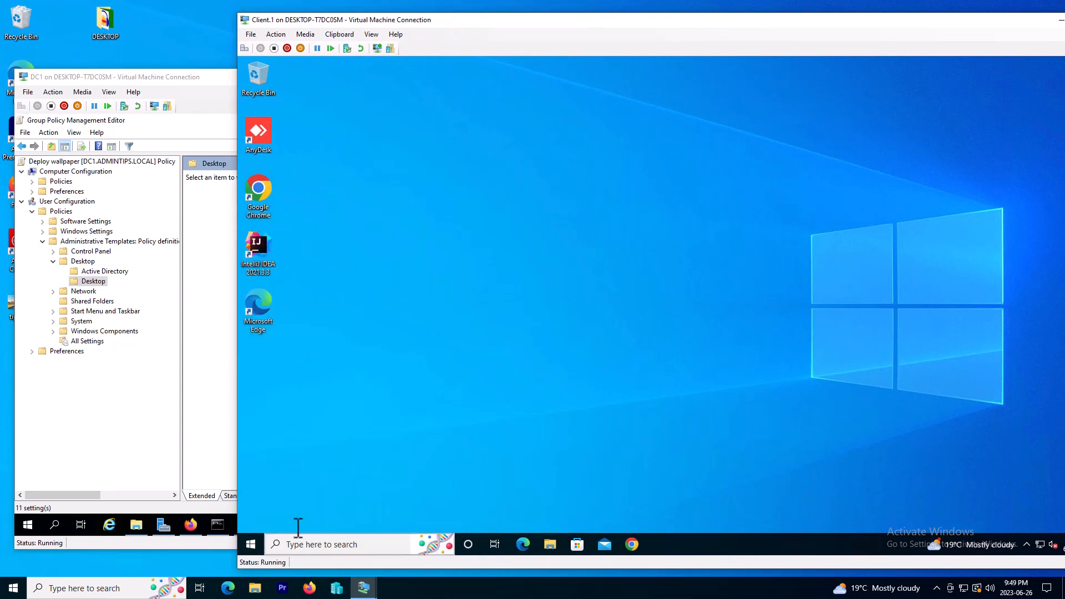
{"action": "left_click", "coordinate": [250, 544]}
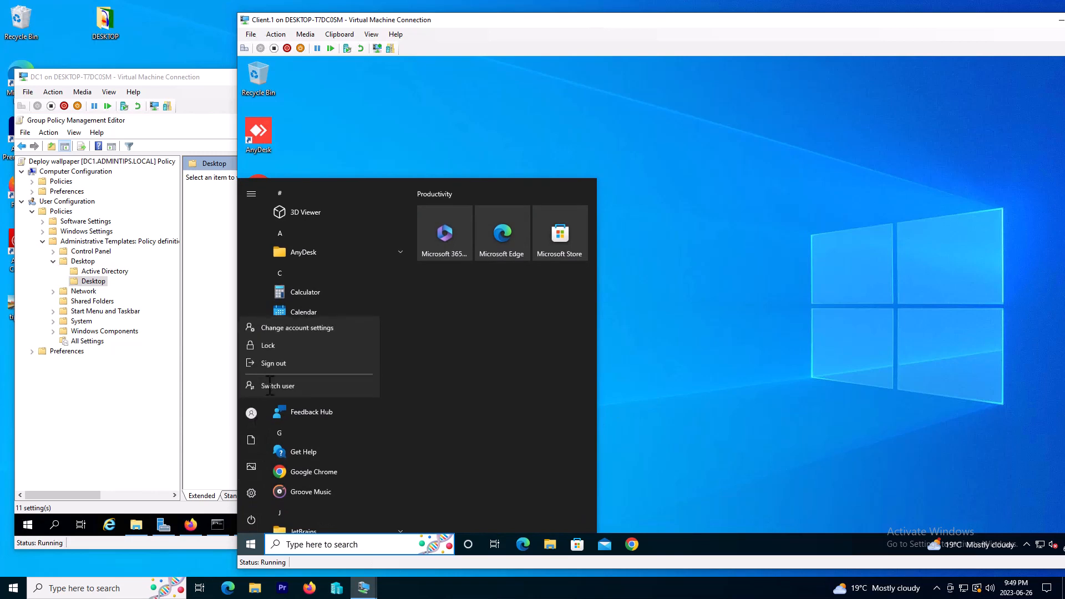
{"action": "left_click", "coordinate": [273, 363]}
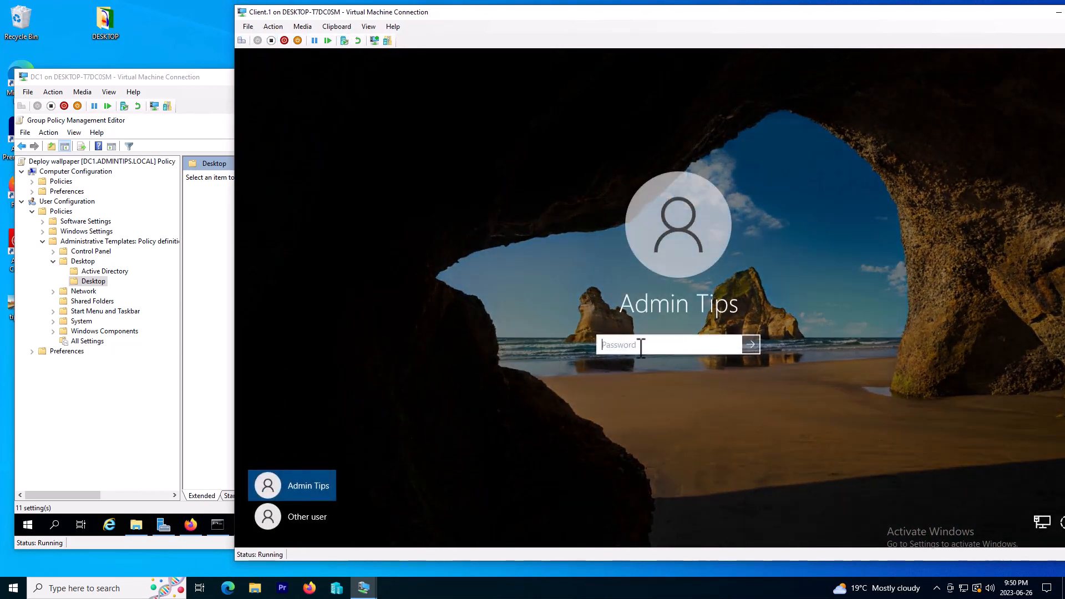
{"action": "type", "text": "•"}
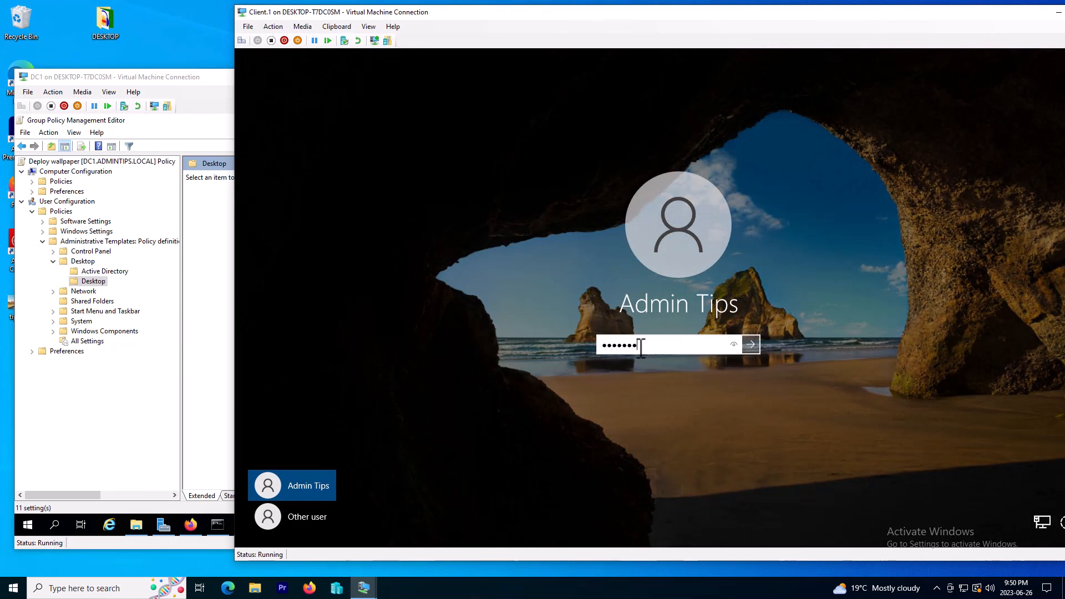
{"action": "left_click", "coordinate": [750, 344]}
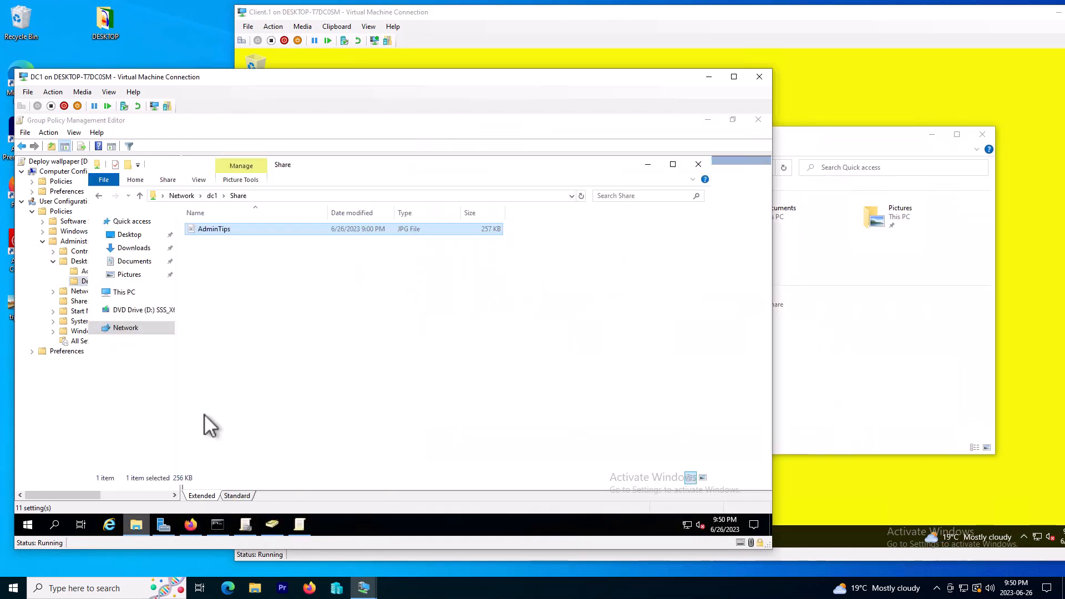
Step: View AdminTips.jpg from \\dc1\Share in Paint to confirm it matches the client's yellow wallpaper
{"action": "double_click", "coordinate": [214, 228]}
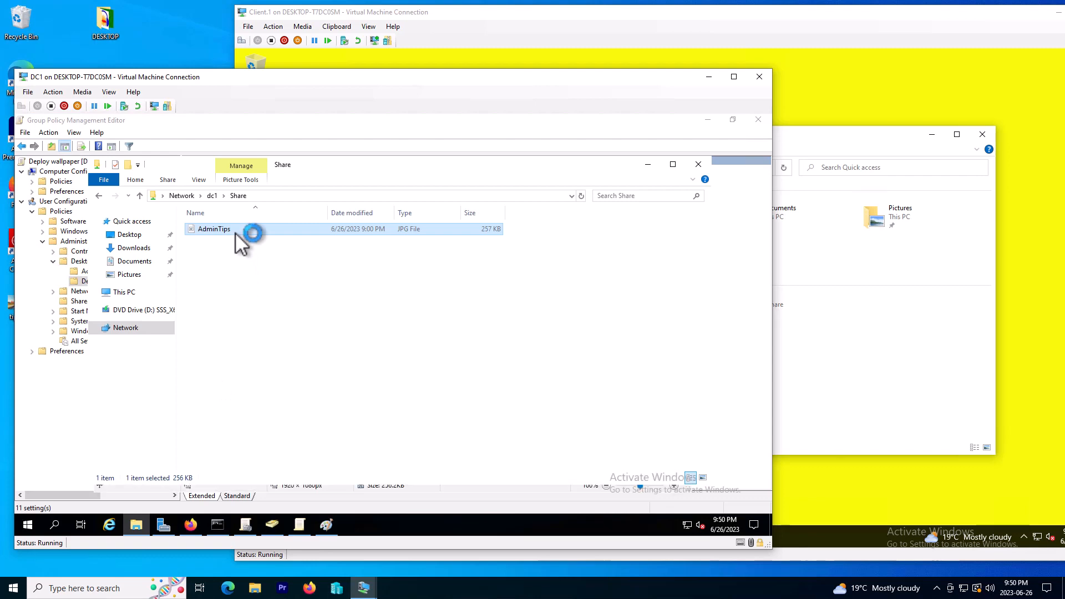
{"action": "double_click", "coordinate": [213, 228]}
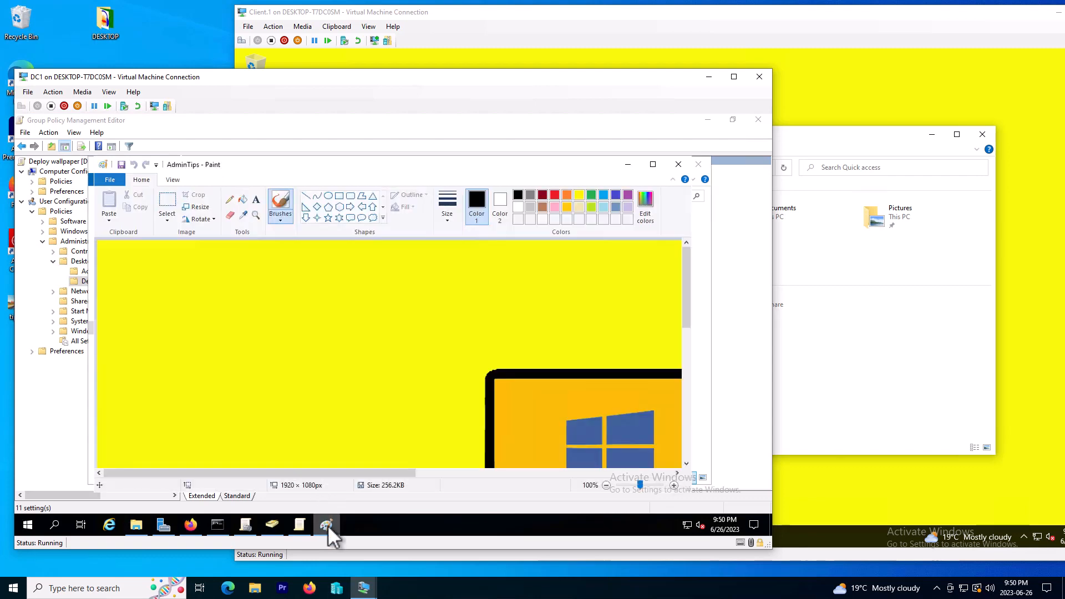
{"action": "left_click", "coordinate": [327, 525]}
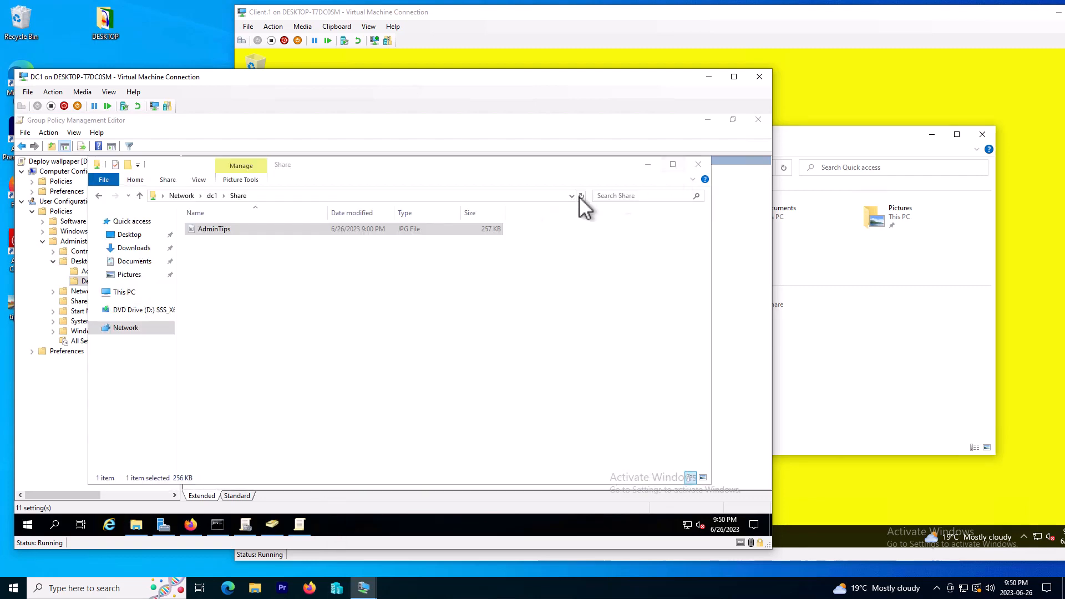
{"action": "double_click", "coordinate": [214, 229]}
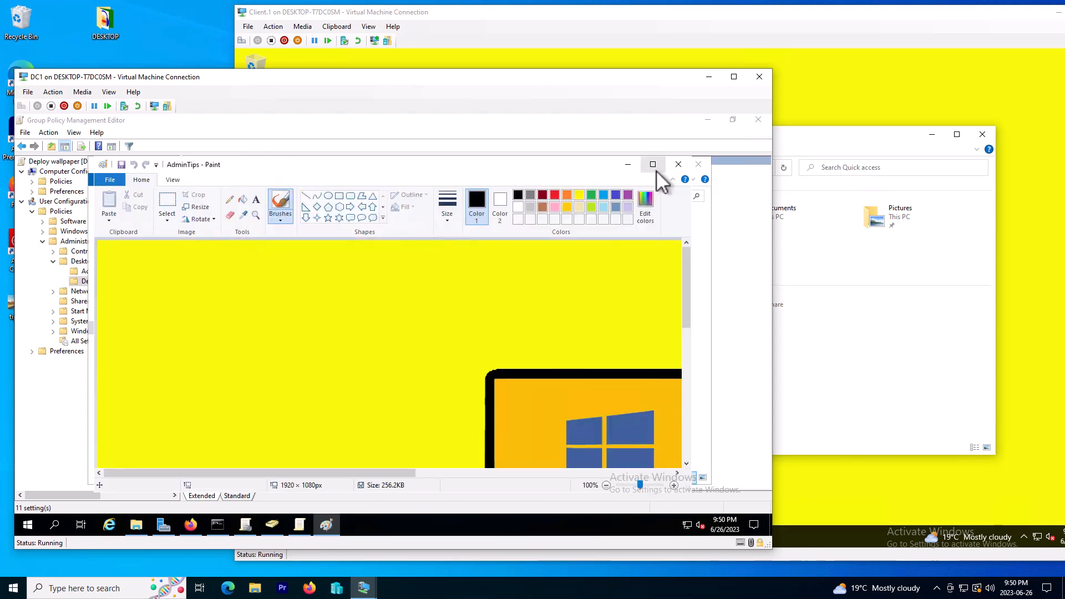
{"action": "left_click", "coordinate": [651, 164]}
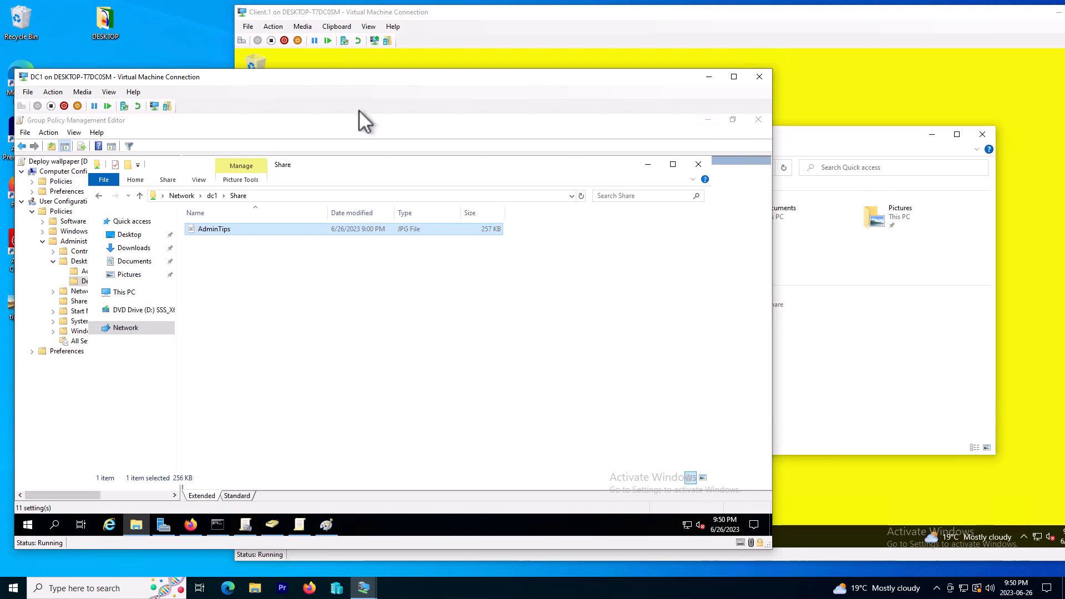
{"action": "mouse_move", "coordinate": [353, 90]}
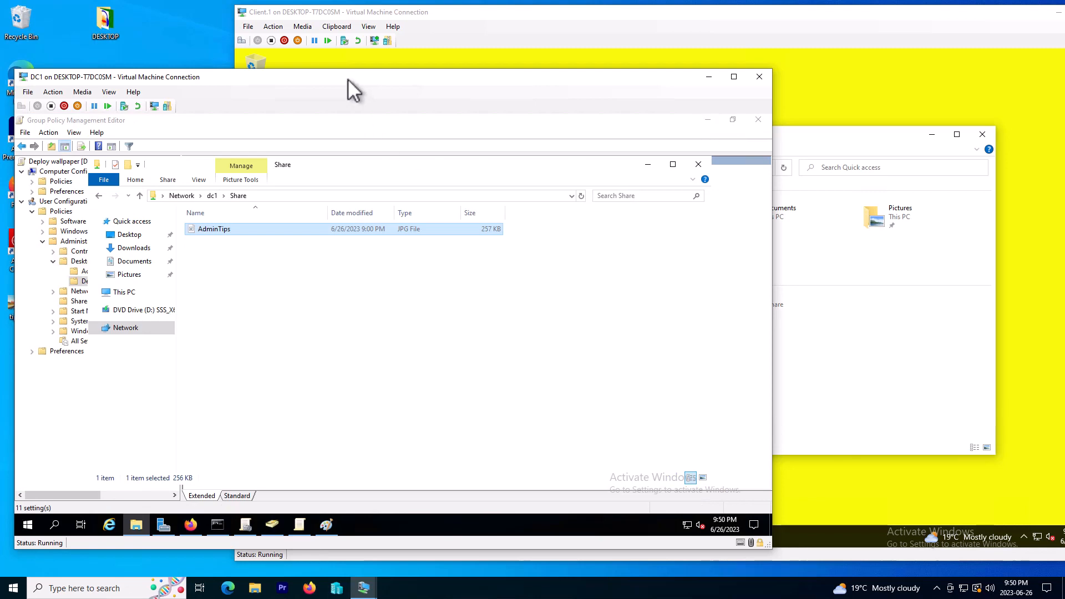